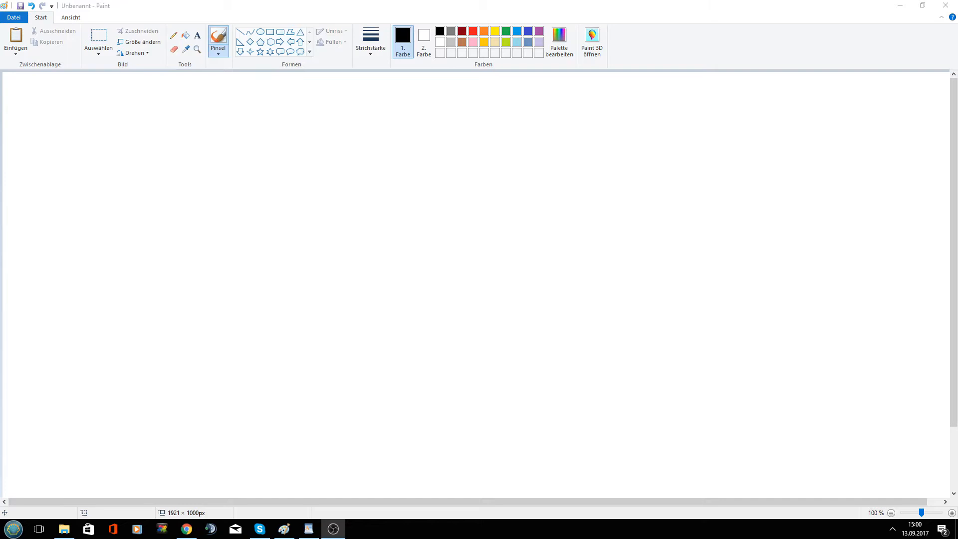
mouse_move(104, 250)
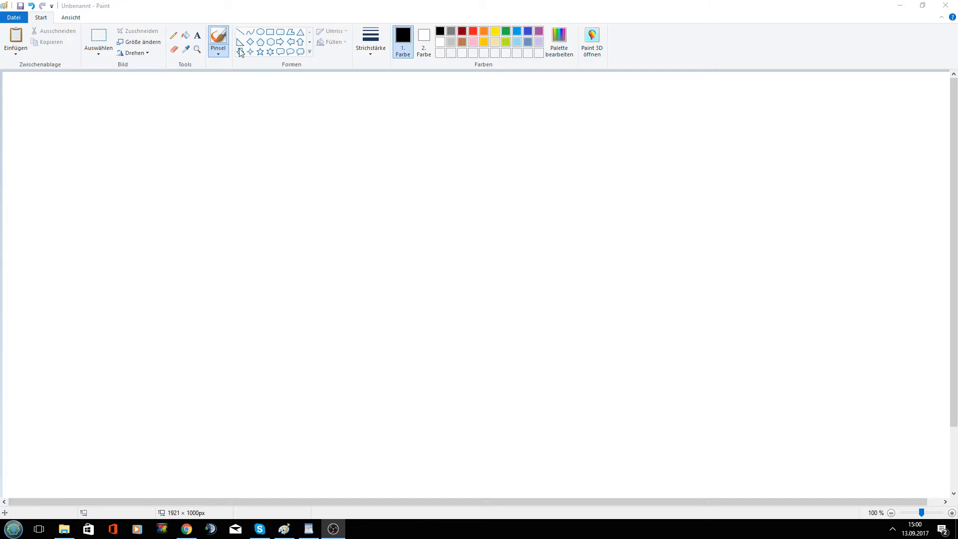
Sketch a large black rectangle with a small rectangle inside it near the top centre
drag(233, 162, 322, 162)
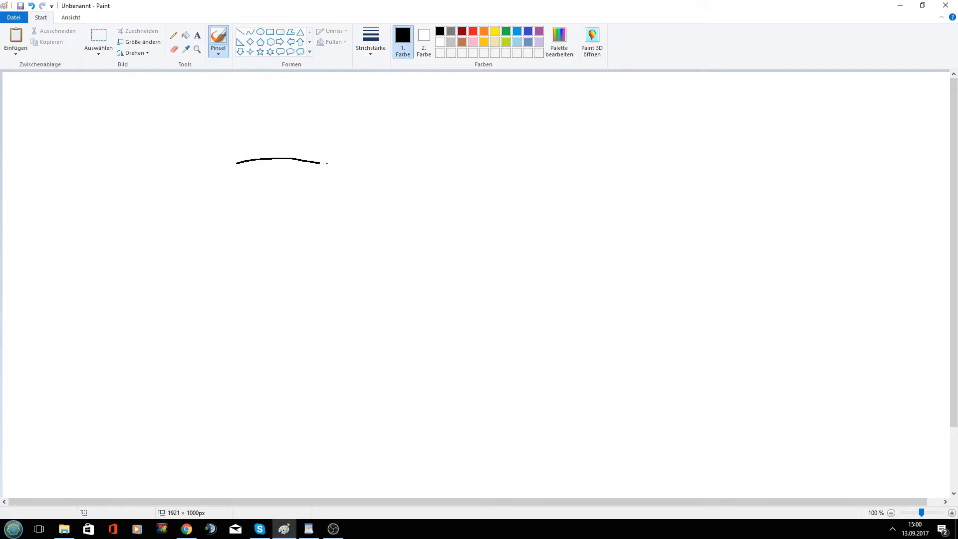
drag(316, 161, 633, 391)
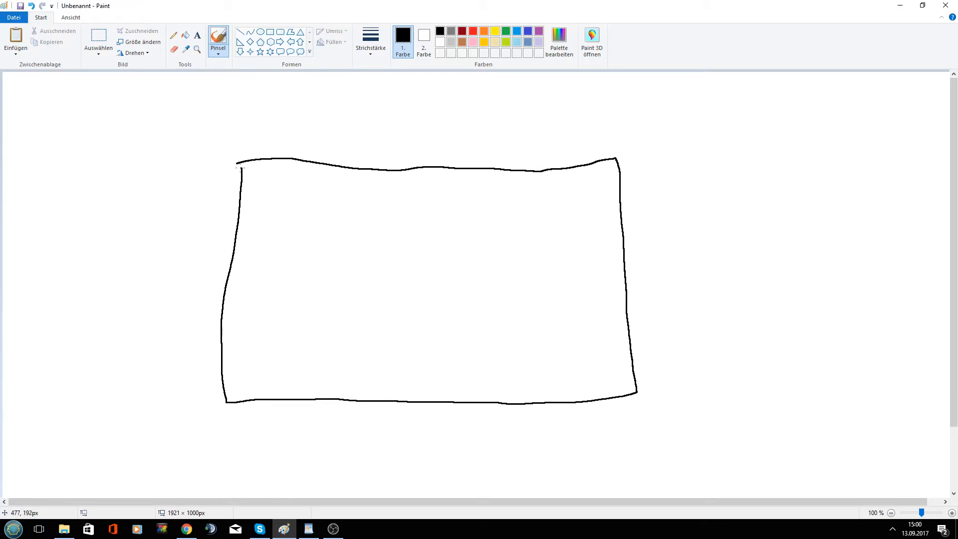
drag(381, 225, 377, 259)
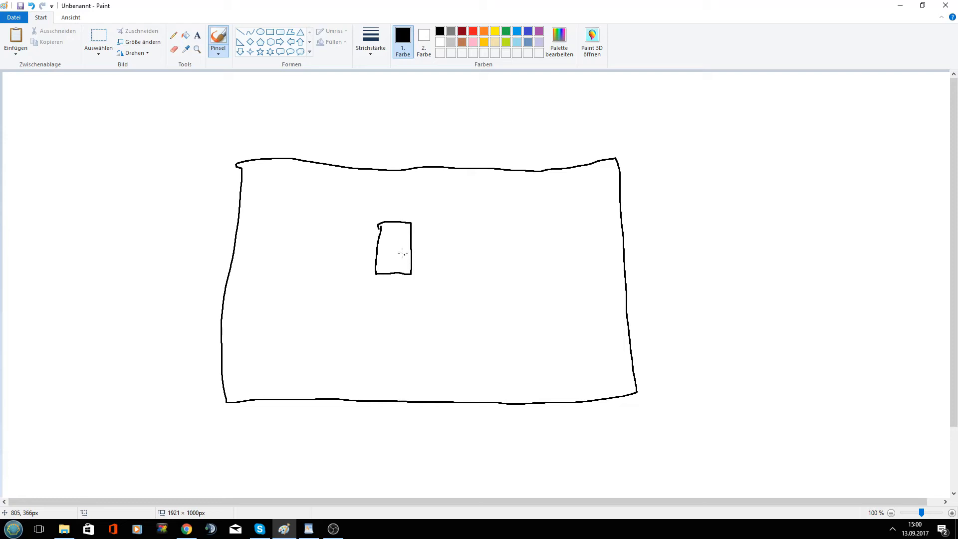
mouse_move(426, 223)
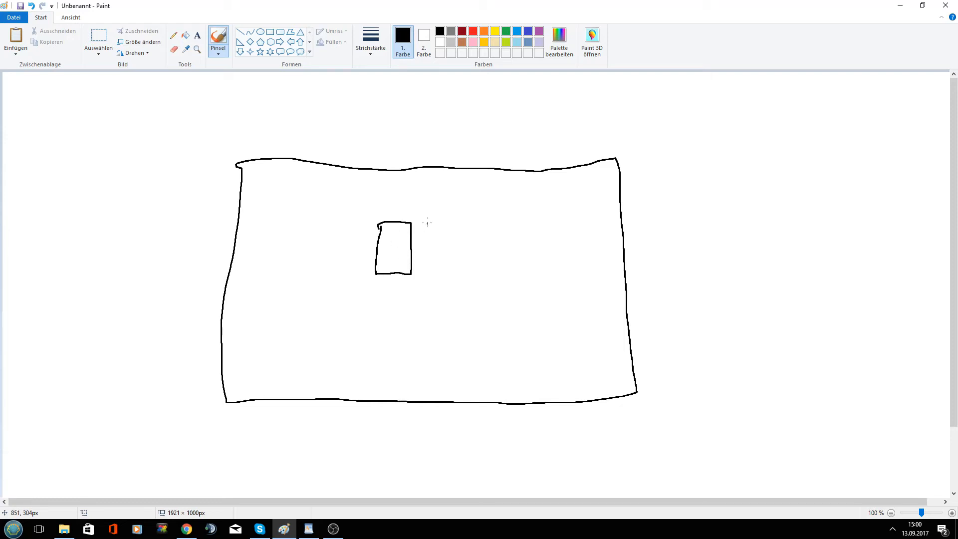
mouse_move(445, 142)
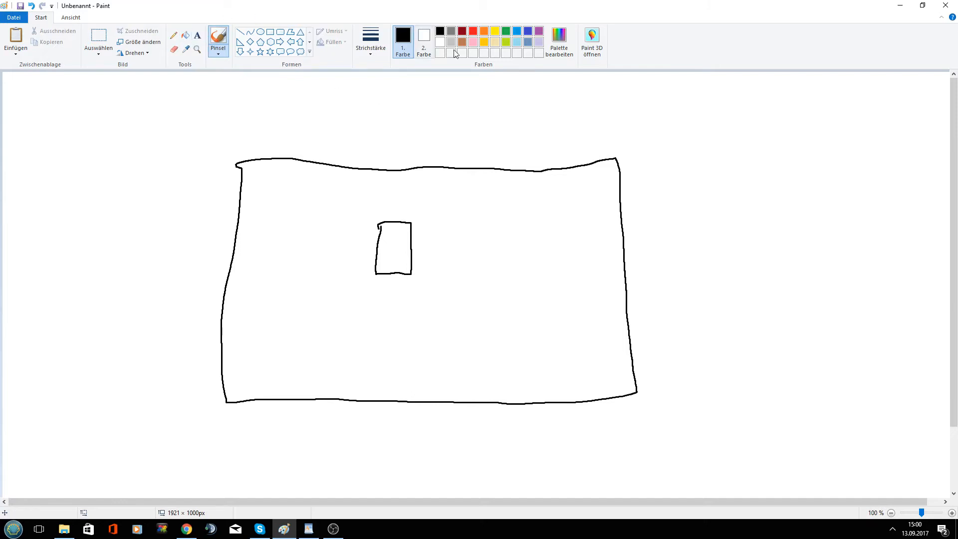
Trace a green loop just inside the black rectangle's outline, then return to black
click(512, 30)
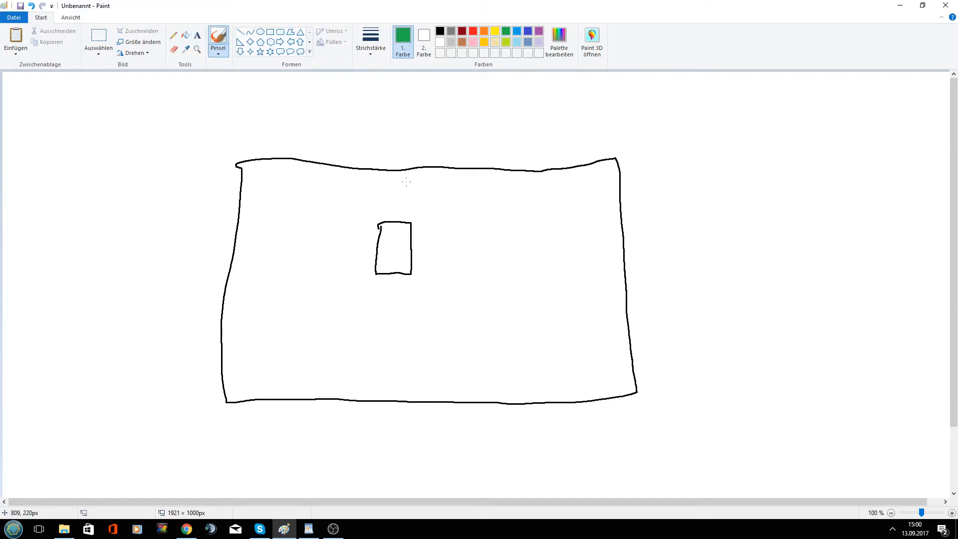
drag(411, 180, 426, 178)
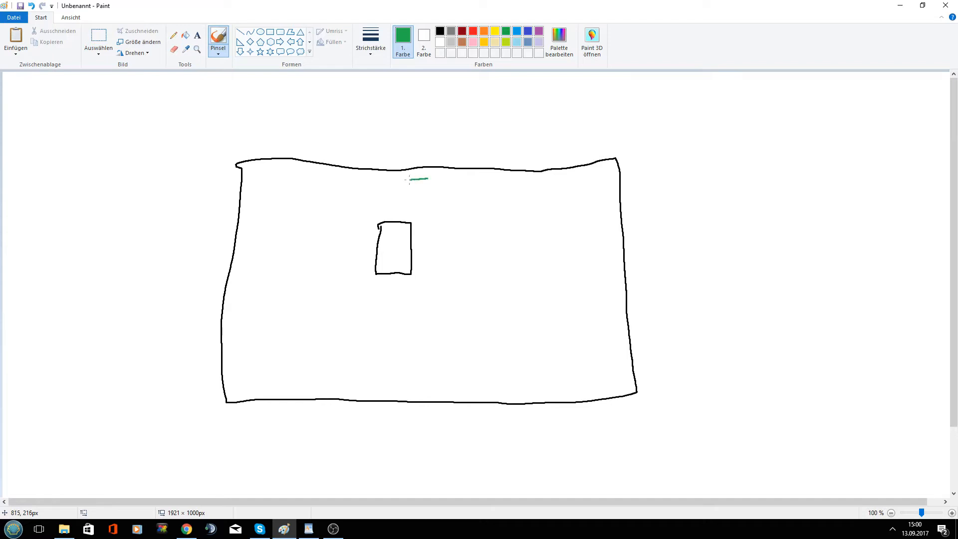
drag(428, 178, 250, 173)
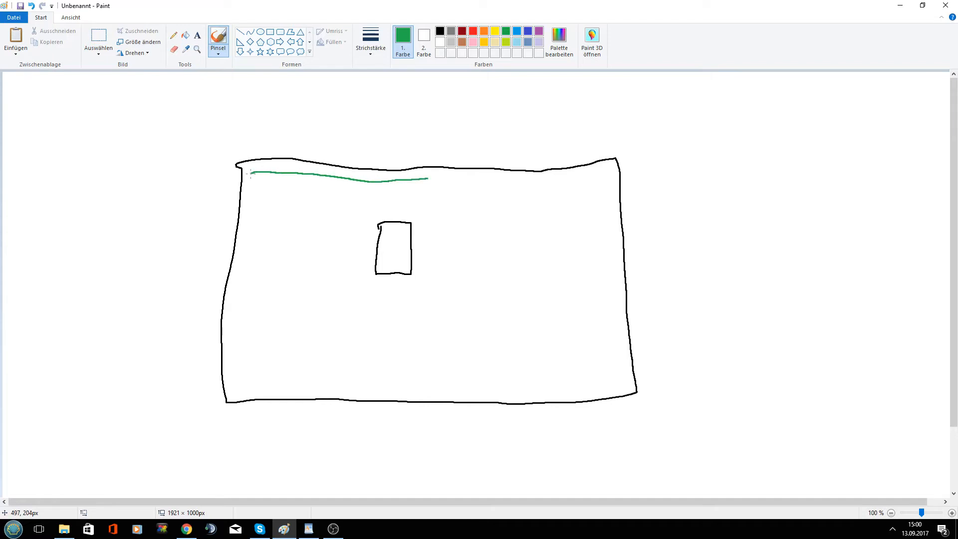
drag(251, 173, 236, 380)
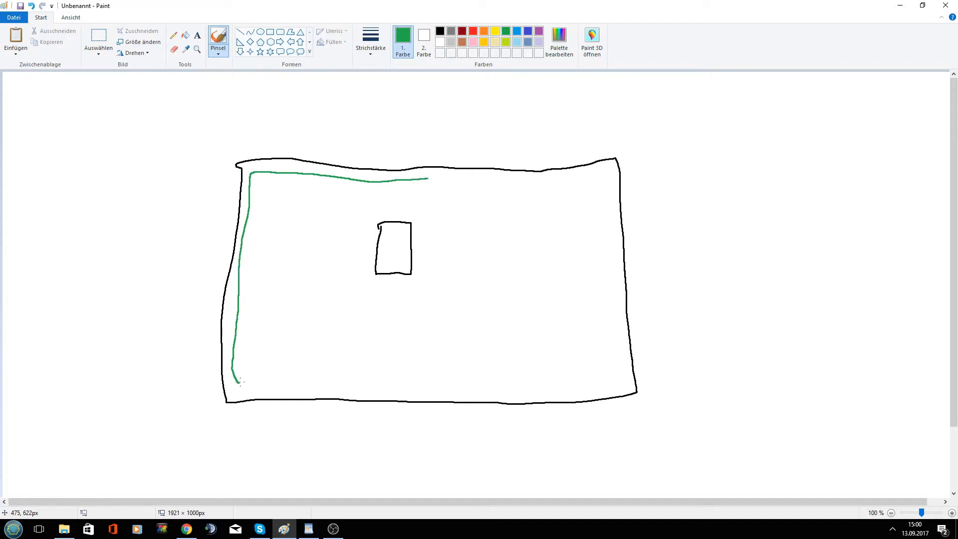
drag(238, 383, 606, 336)
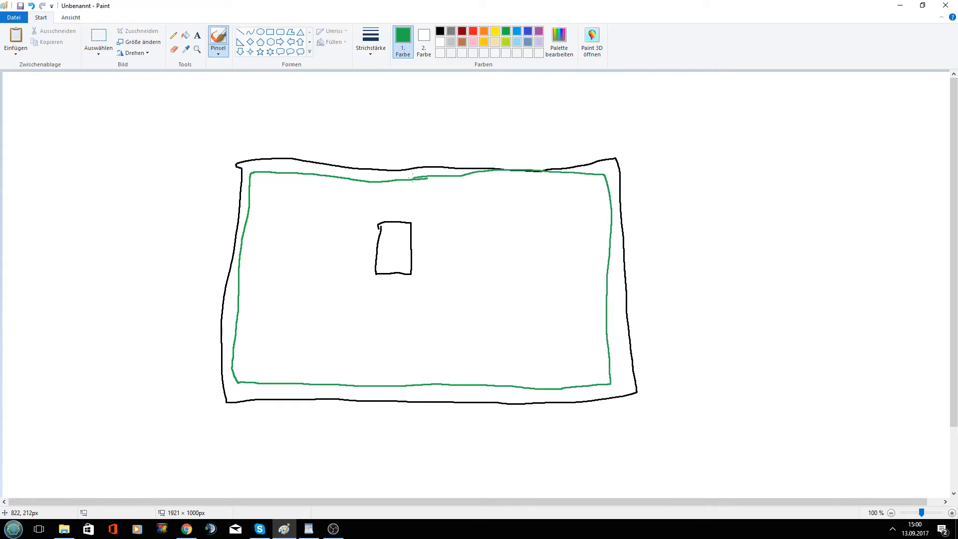
click(440, 31)
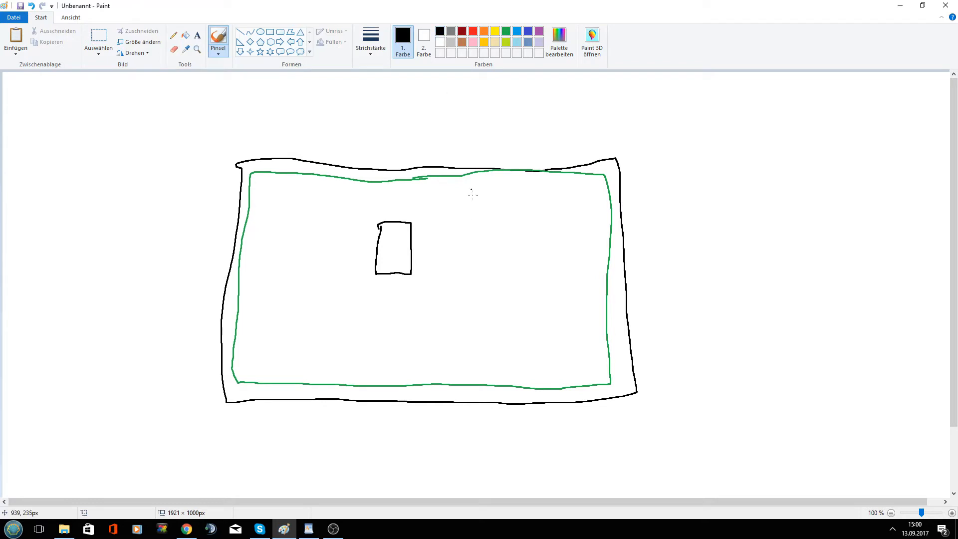
mouse_move(448, 200)
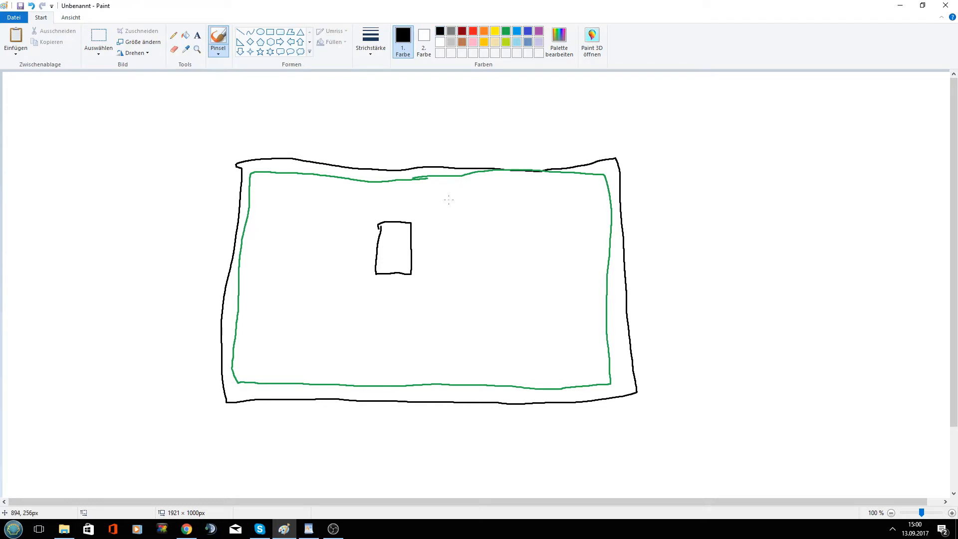
Add a small black box on the top edge with a short lead, then clear the canvas to start over
drag(448, 165, 448, 198)
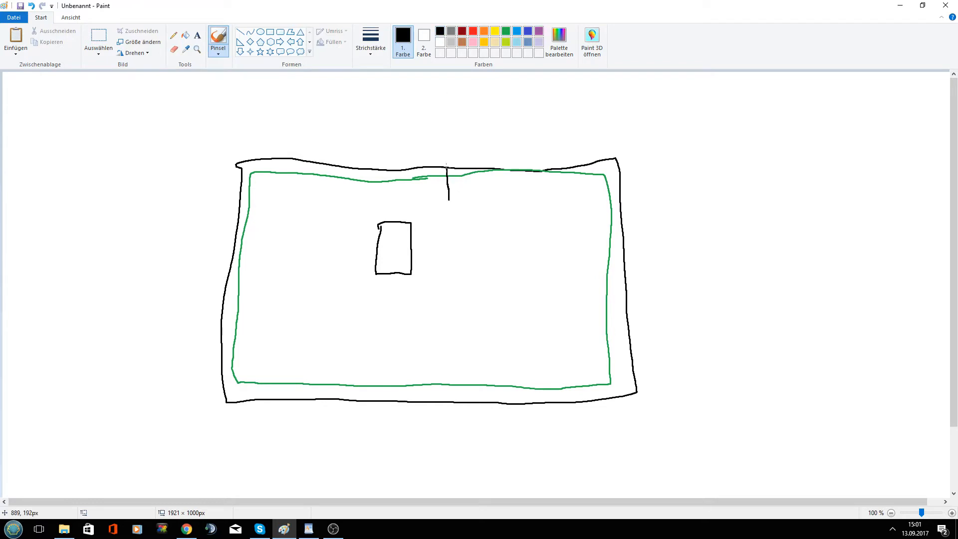
drag(449, 150, 470, 199)
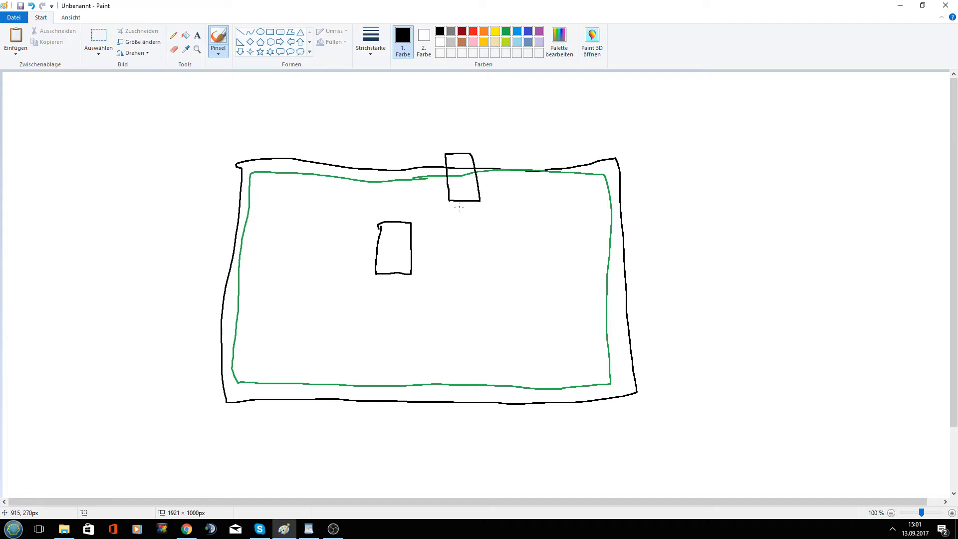
mouse_move(463, 173)
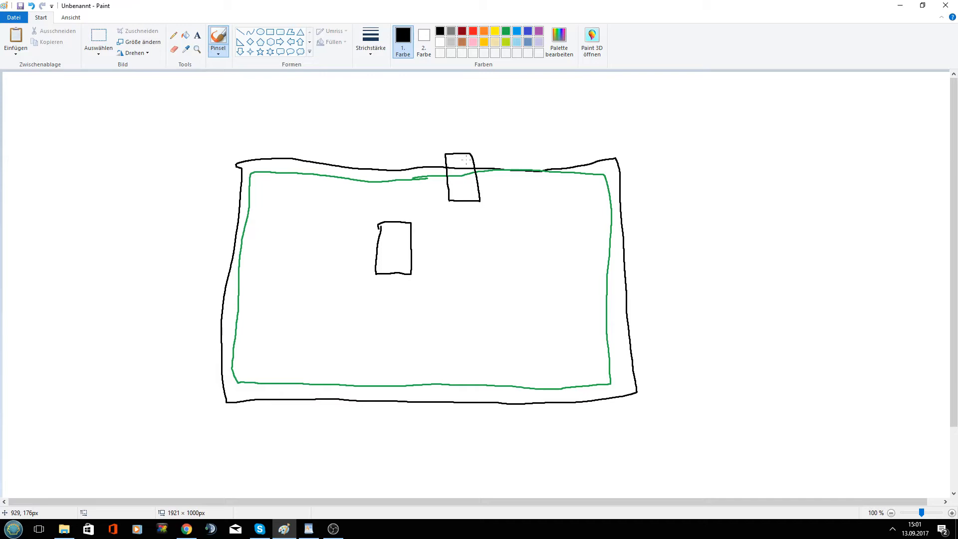
drag(467, 204, 467, 231)
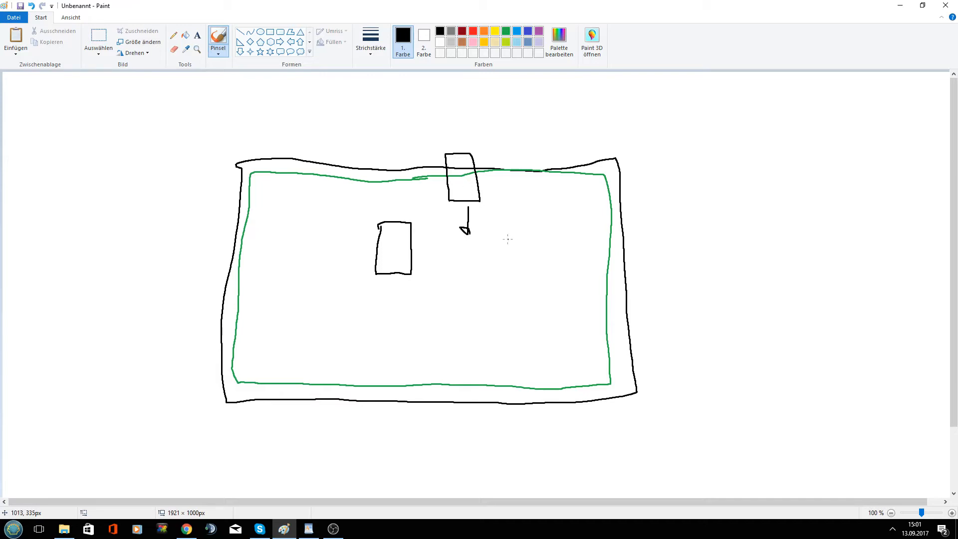
mouse_move(559, 272)
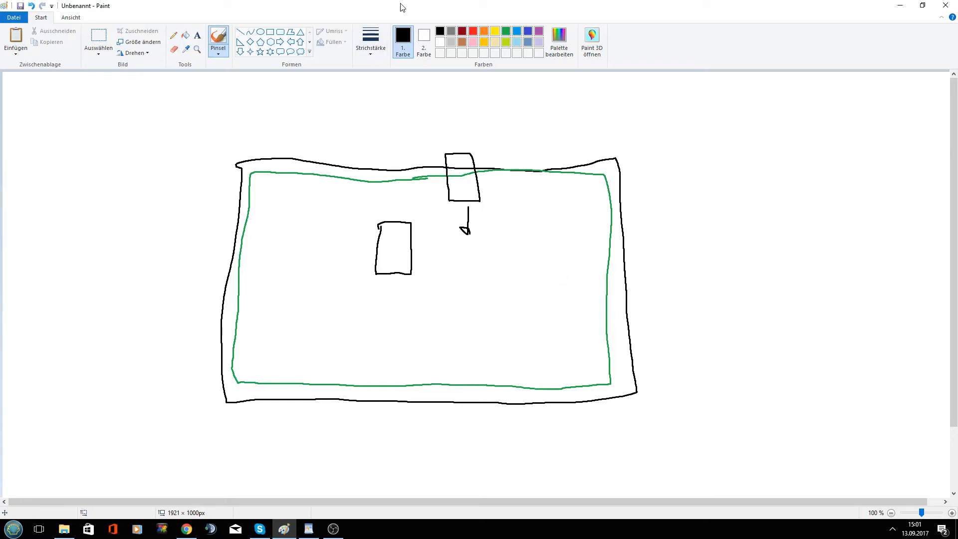
click(98, 35)
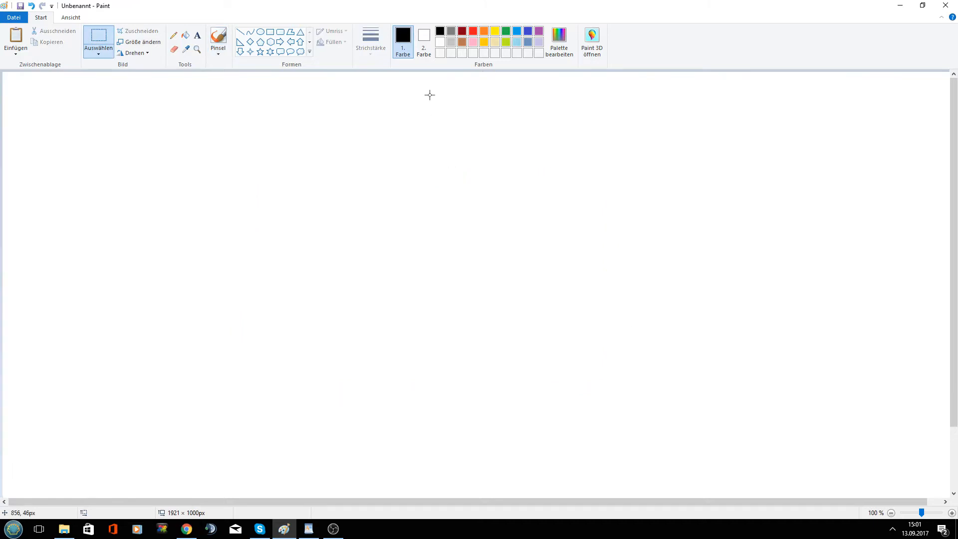
Draw a large green rounded loop with the brush as the perimeter wire
click(510, 28)
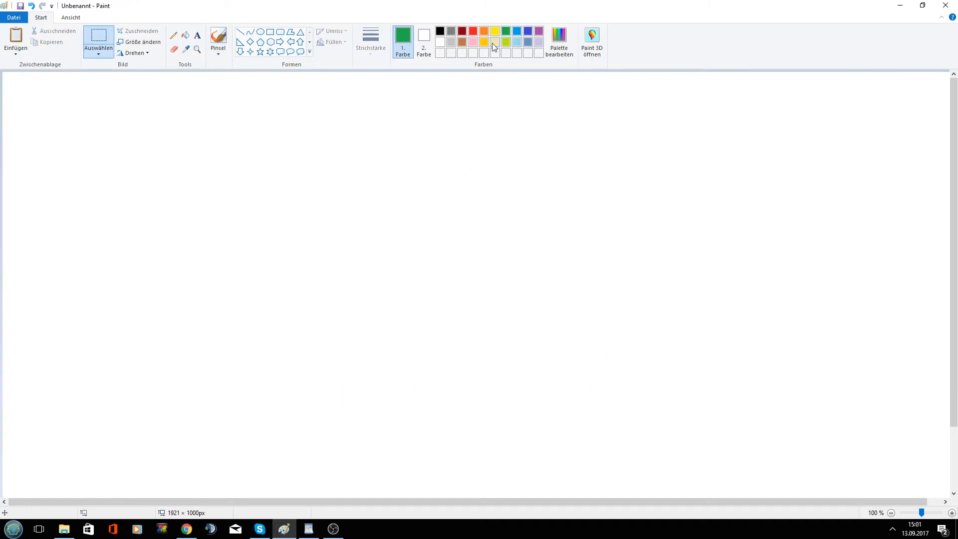
click(217, 36)
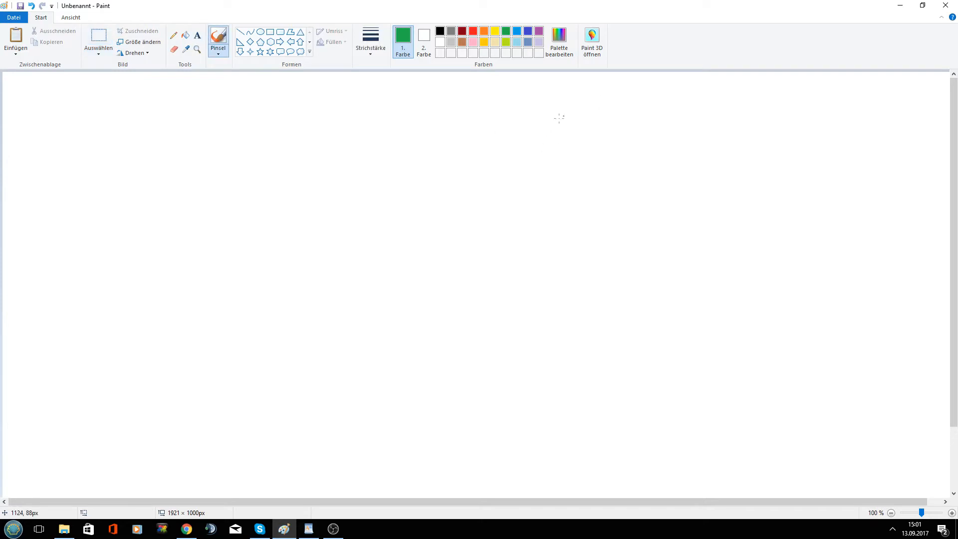
mouse_move(665, 134)
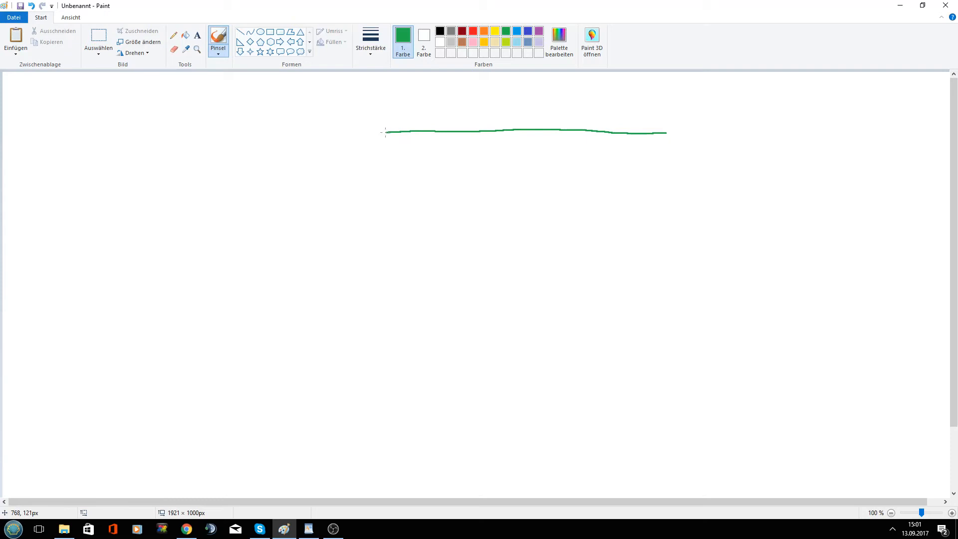
drag(383, 132, 455, 409)
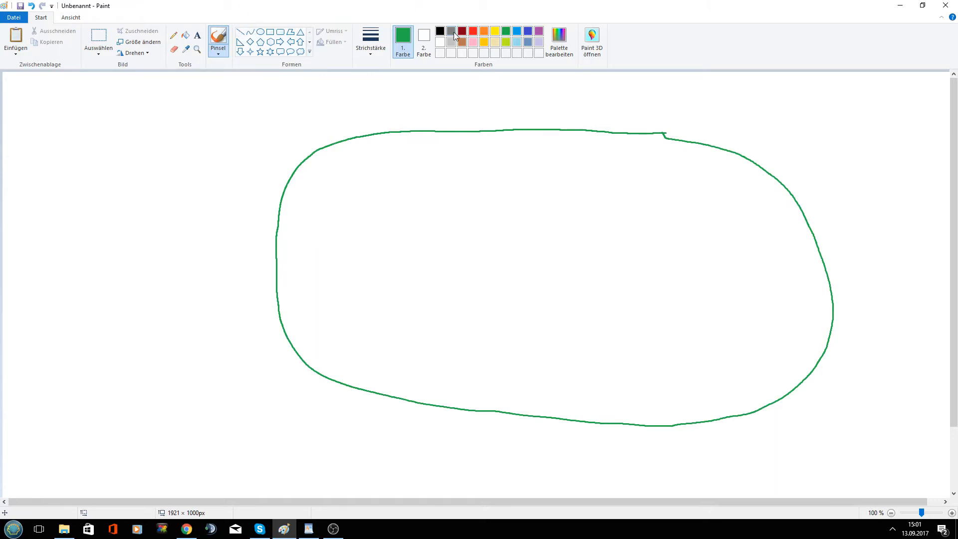
Draw a small black box left of the loop and wire it to the green perimeter loop
click(441, 31)
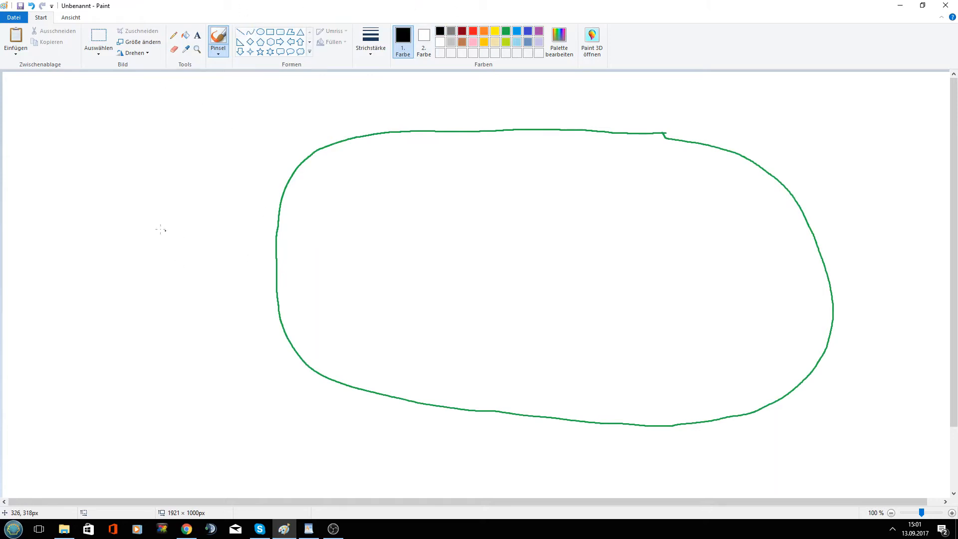
drag(131, 230, 131, 277)
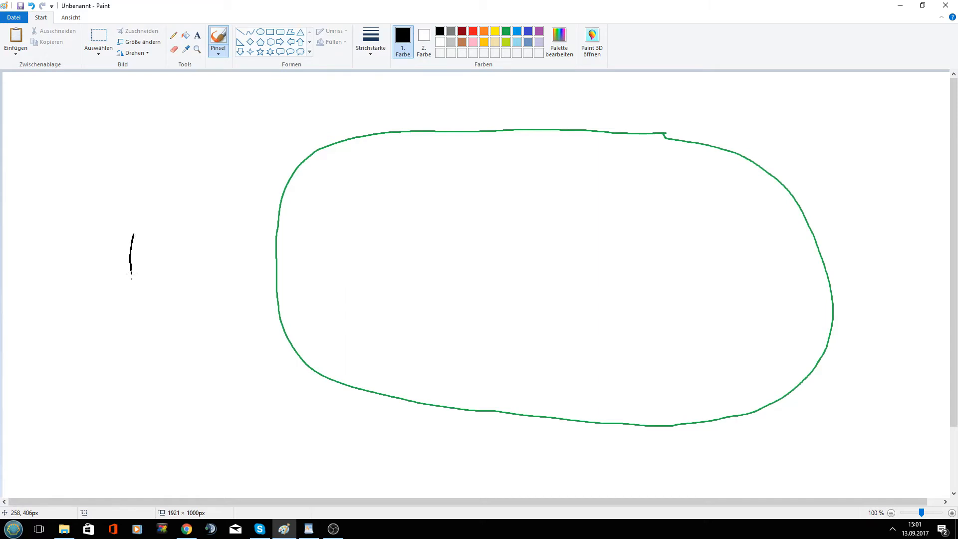
drag(132, 233, 175, 234)
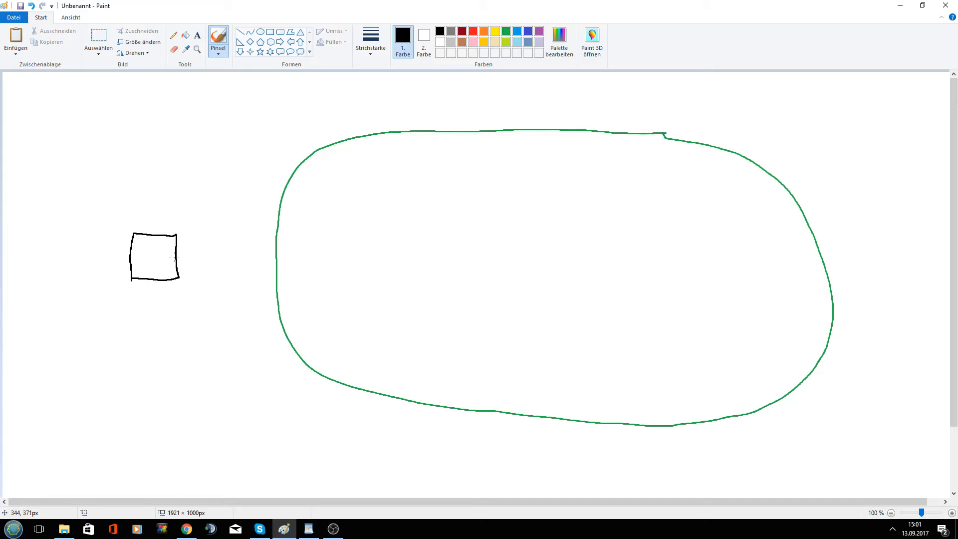
drag(179, 256, 275, 257)
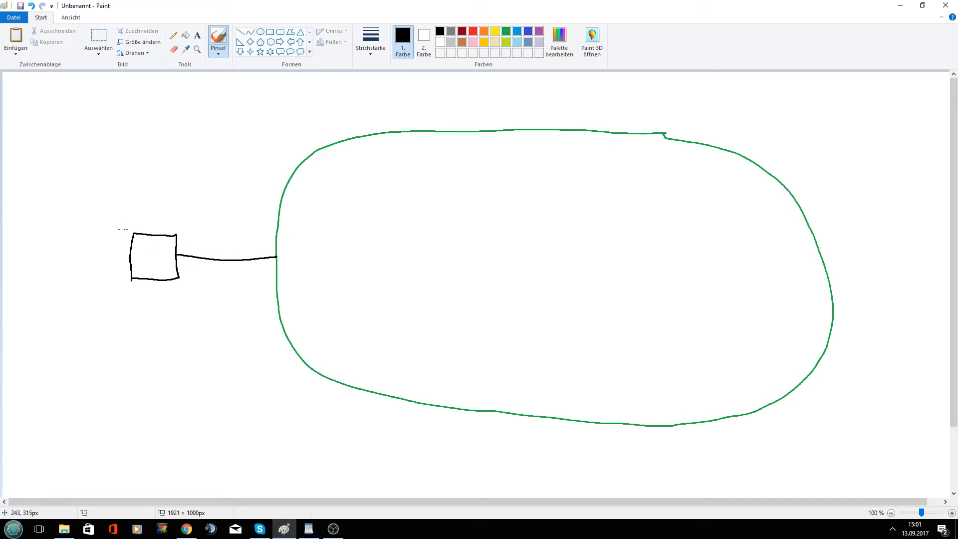
Hand-write the label 'Sender' above the small box
drag(117, 207, 132, 222)
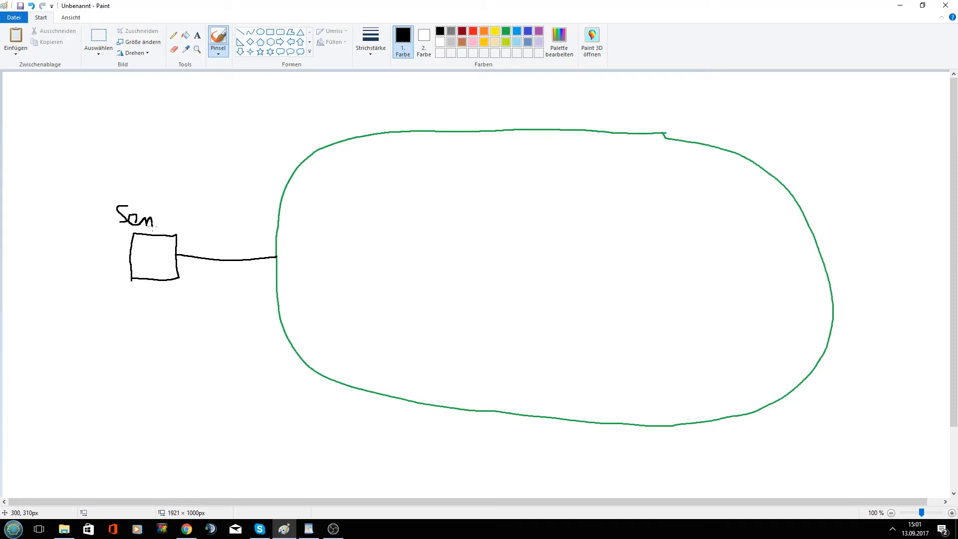
drag(153, 220, 181, 219)
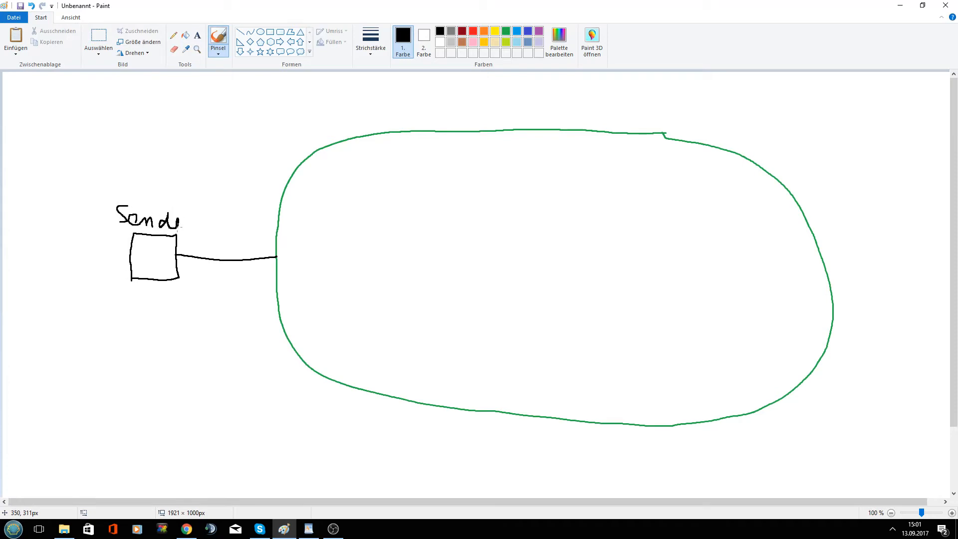
drag(178, 220, 195, 221)
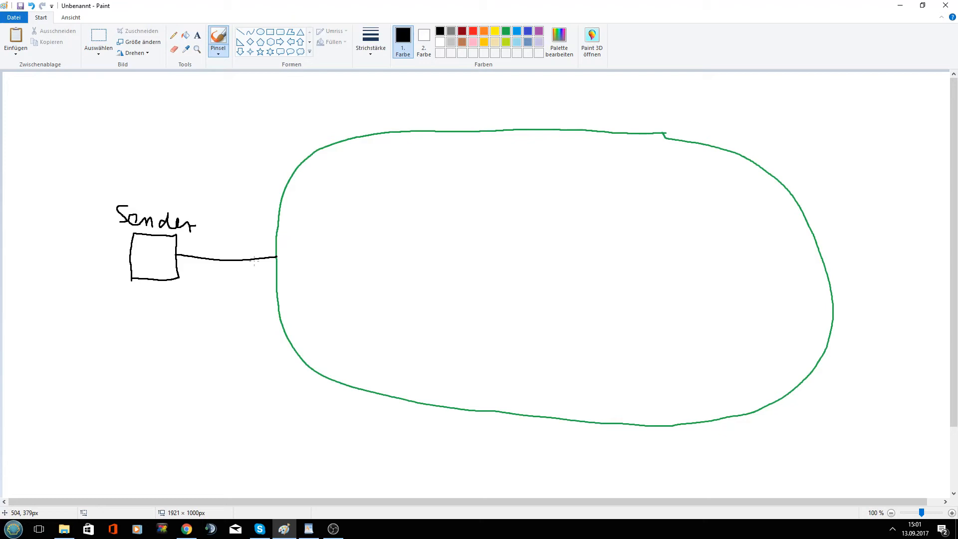
mouse_move(250, 260)
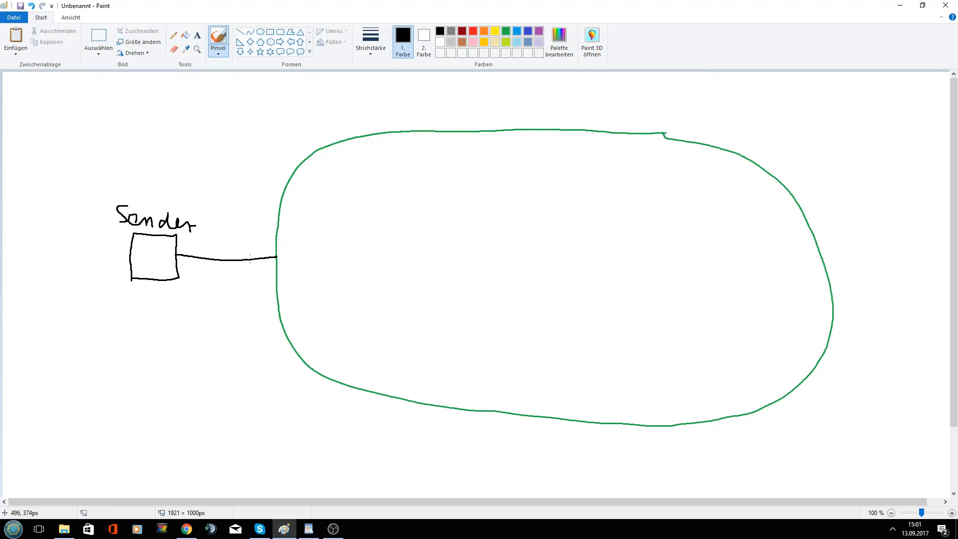
mouse_move(248, 260)
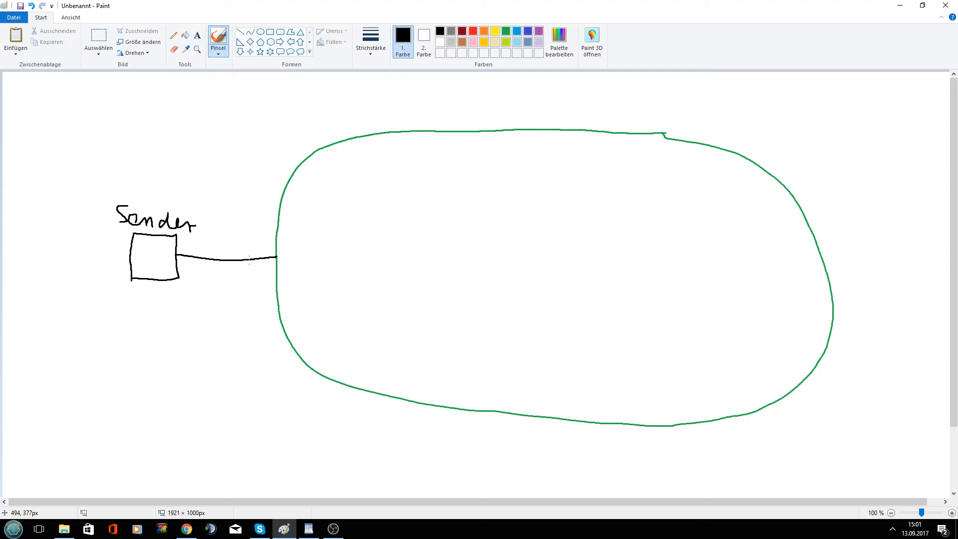
mouse_move(128, 178)
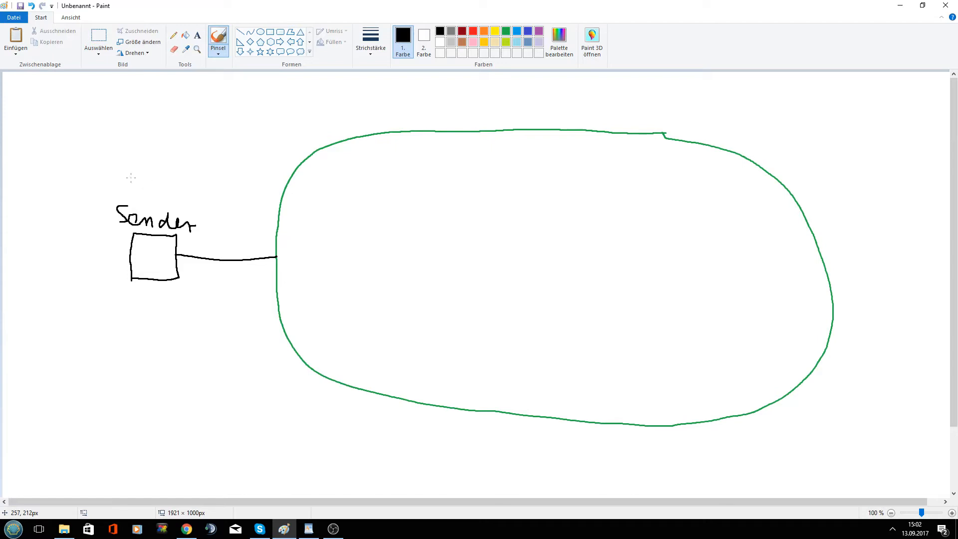
mouse_move(135, 166)
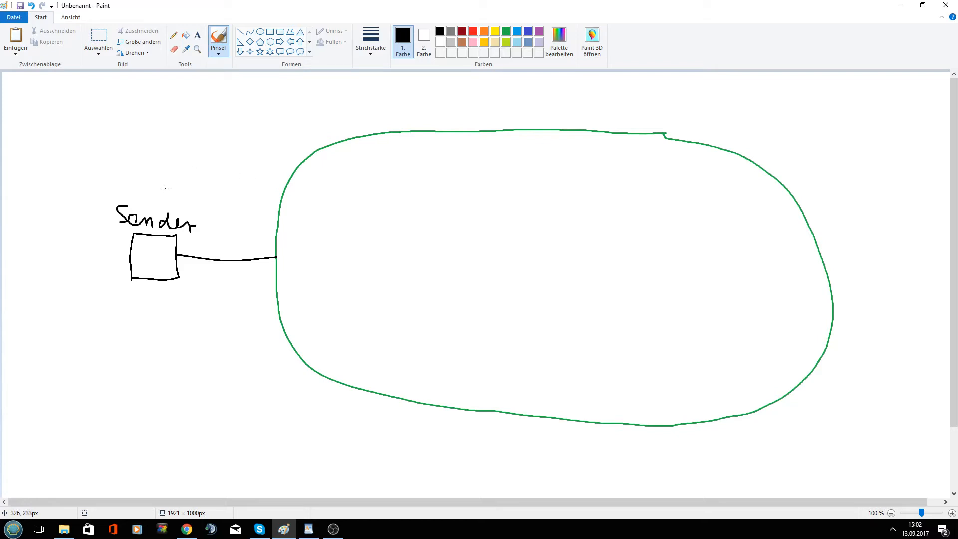
mouse_move(221, 190)
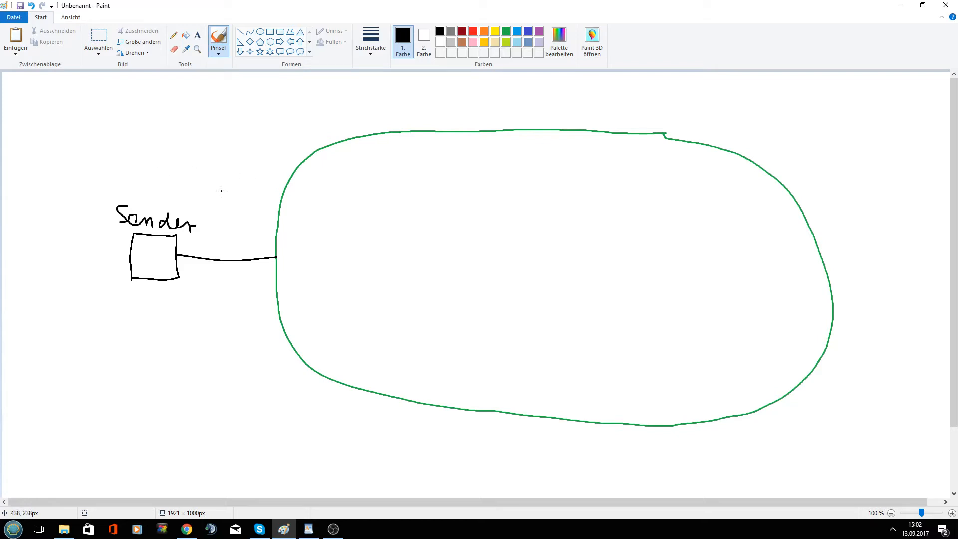
mouse_move(73, 150)
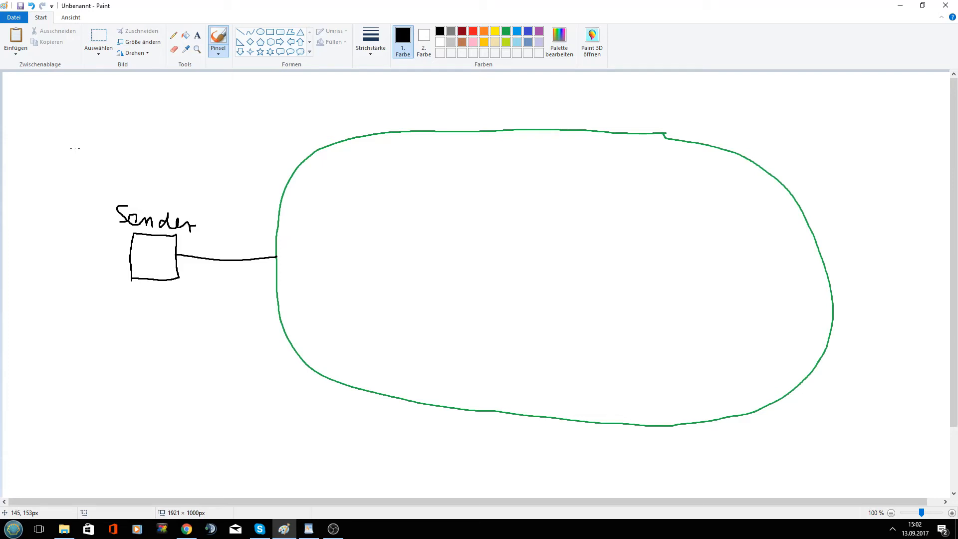
Hand-write the signal sequence 1 1 -1 1 1 -1 in black above the Sender box
drag(86, 131, 83, 165)
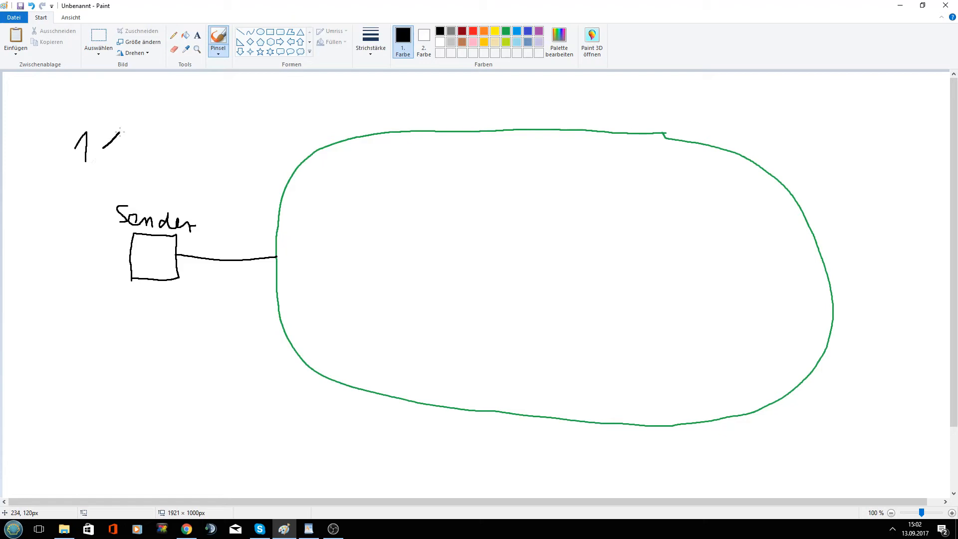
drag(107, 141, 146, 147)
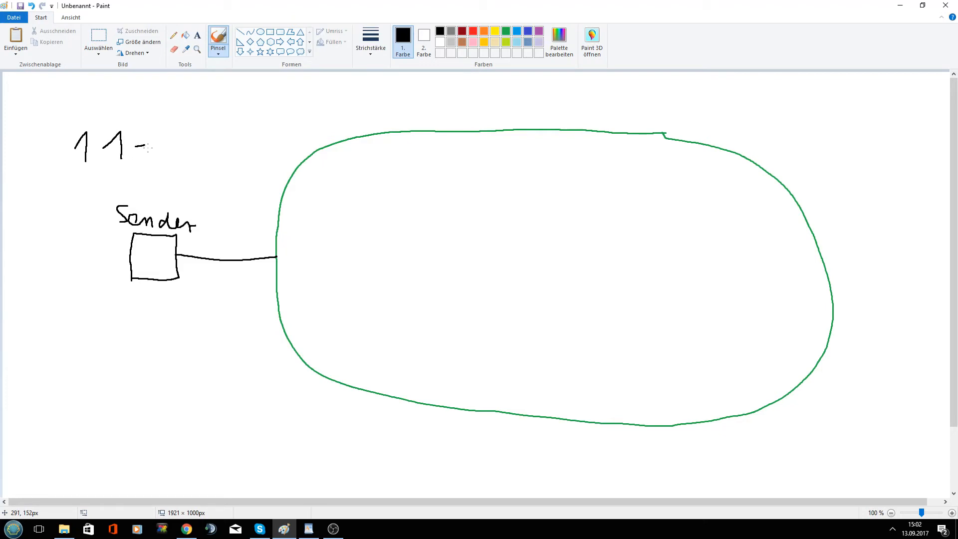
drag(155, 141, 156, 162)
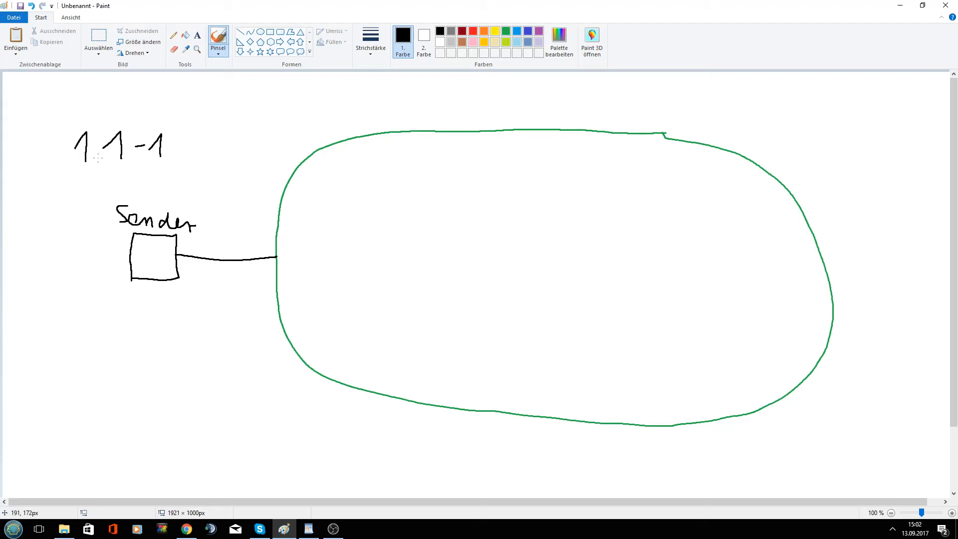
mouse_move(186, 147)
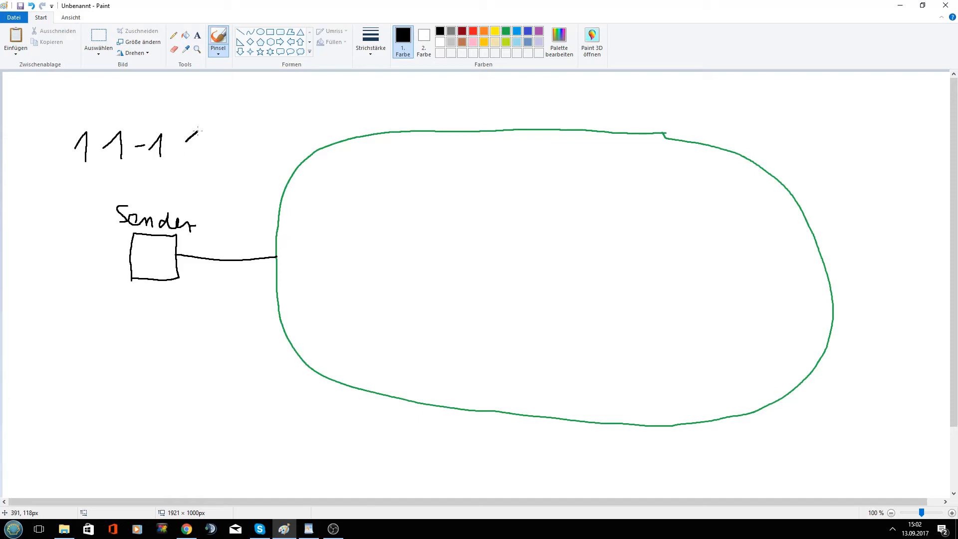
drag(190, 146, 227, 138)
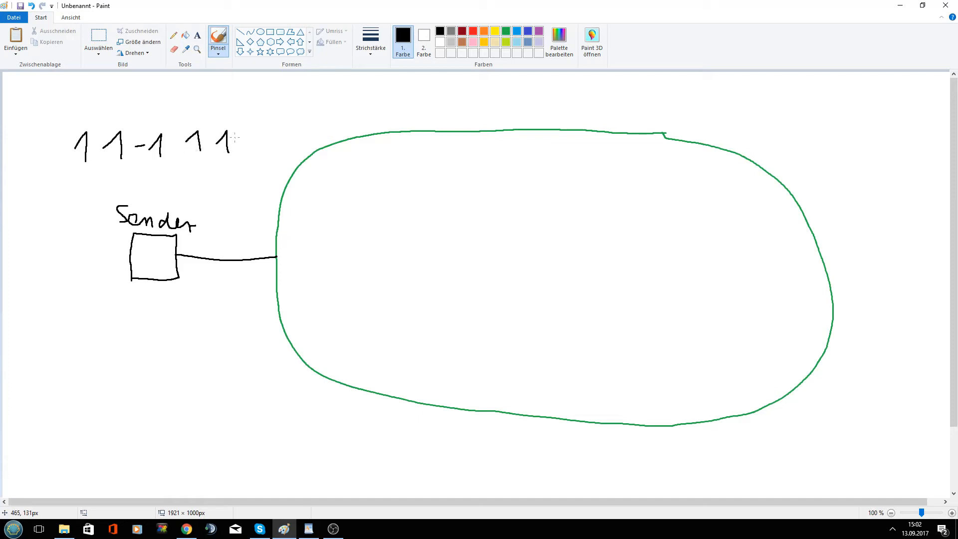
drag(236, 143, 260, 143)
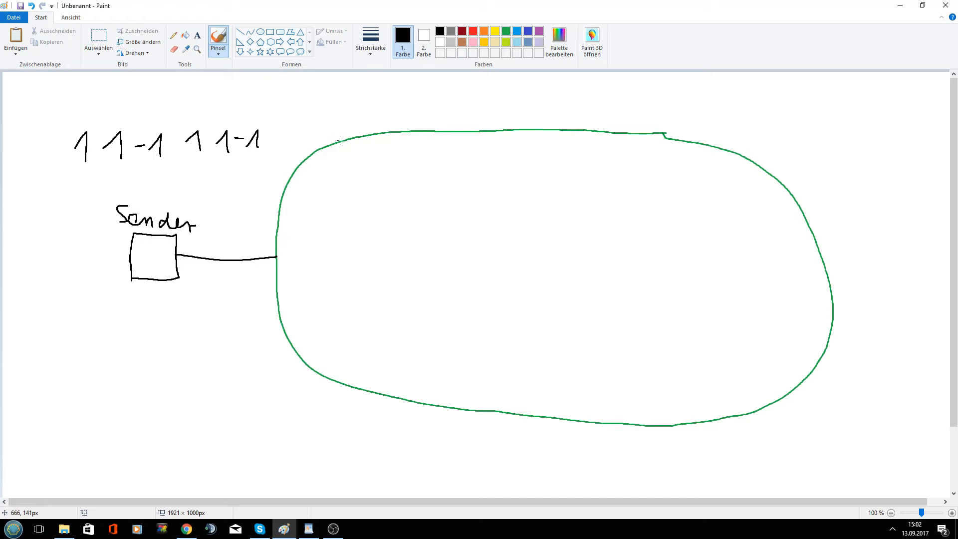
mouse_move(336, 66)
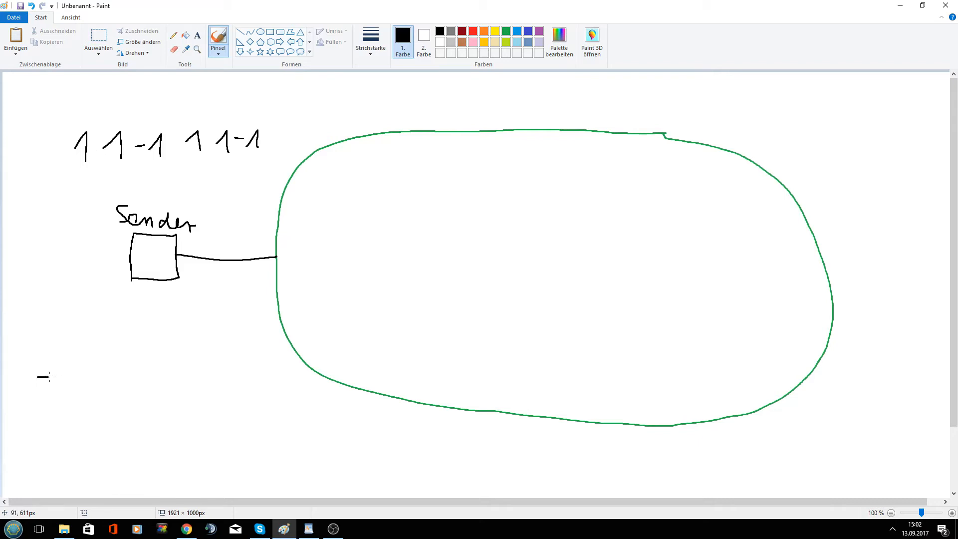
Draw axes with a square-pulse waveform below the Sender, labelled 1, 1, -1
drag(38, 377, 255, 378)
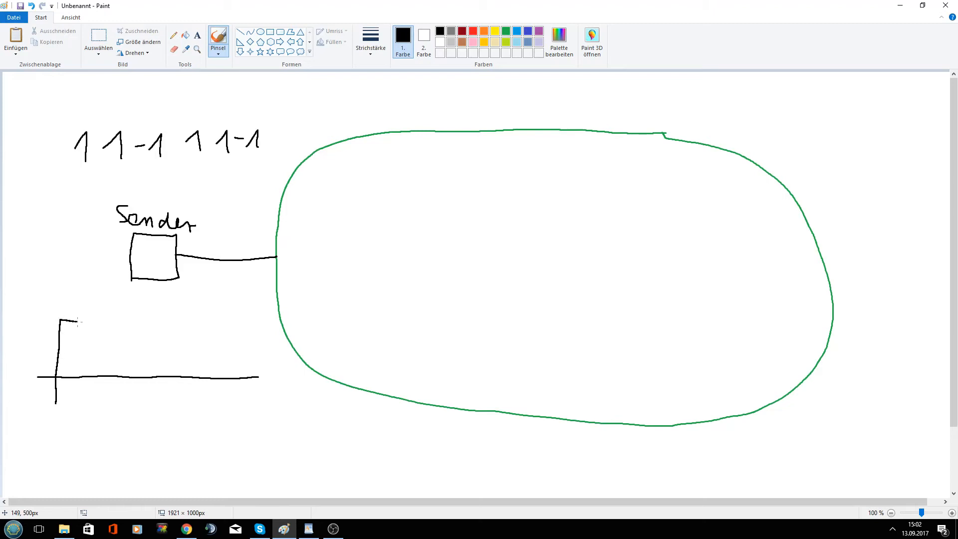
drag(61, 320, 116, 321)
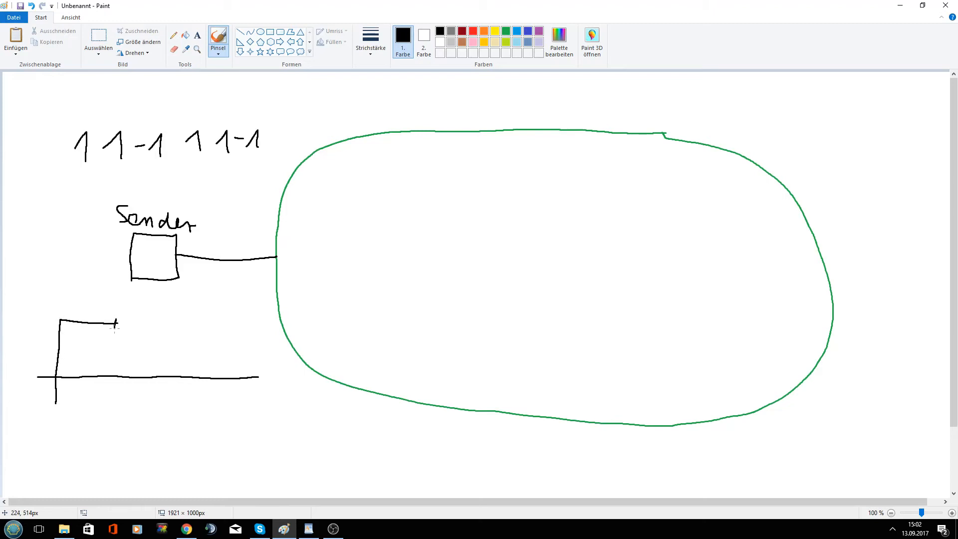
drag(115, 322, 156, 325)
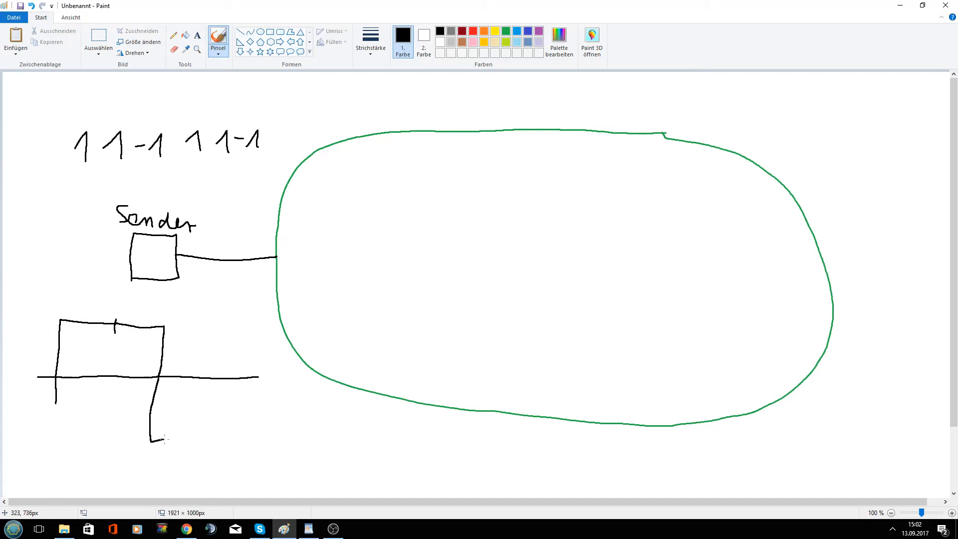
drag(149, 443, 204, 421)
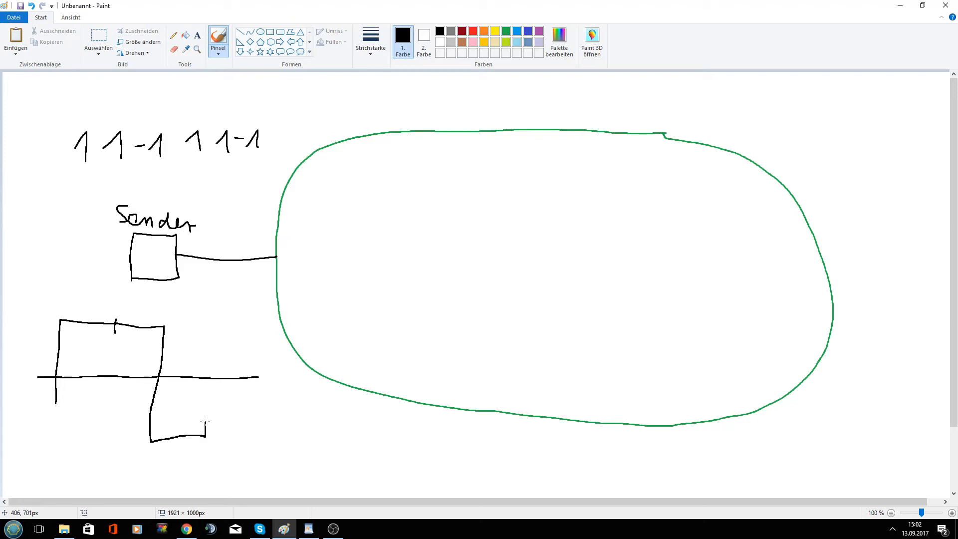
drag(206, 363, 206, 421)
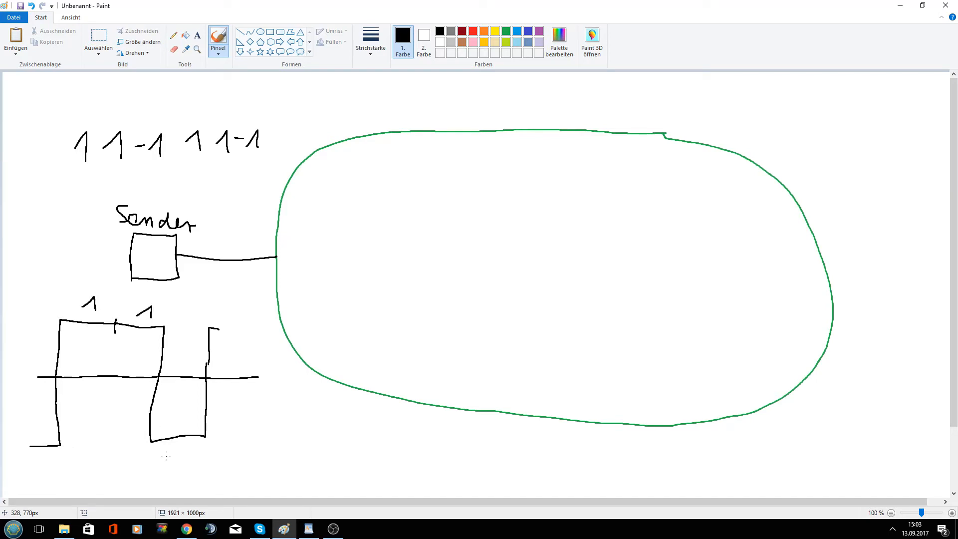
drag(165, 455, 190, 455)
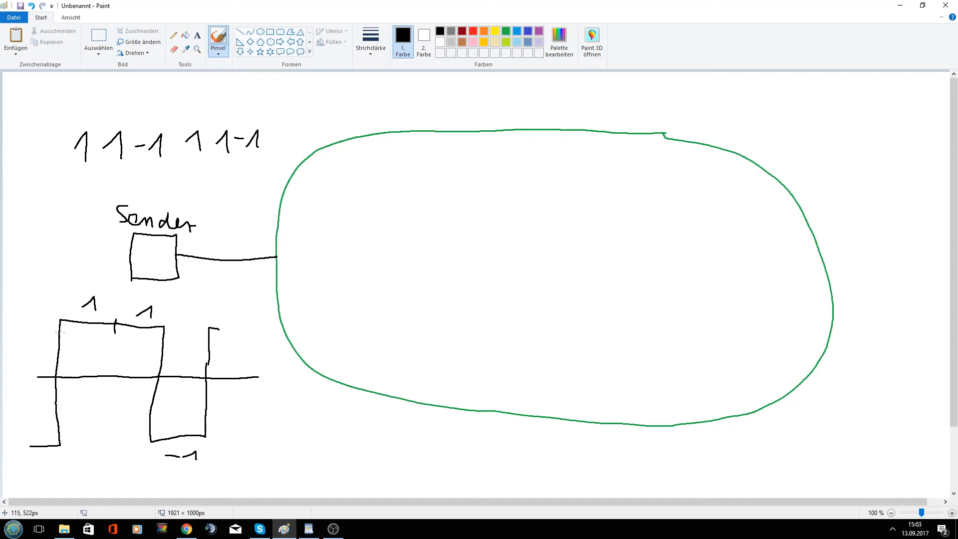
mouse_move(88, 363)
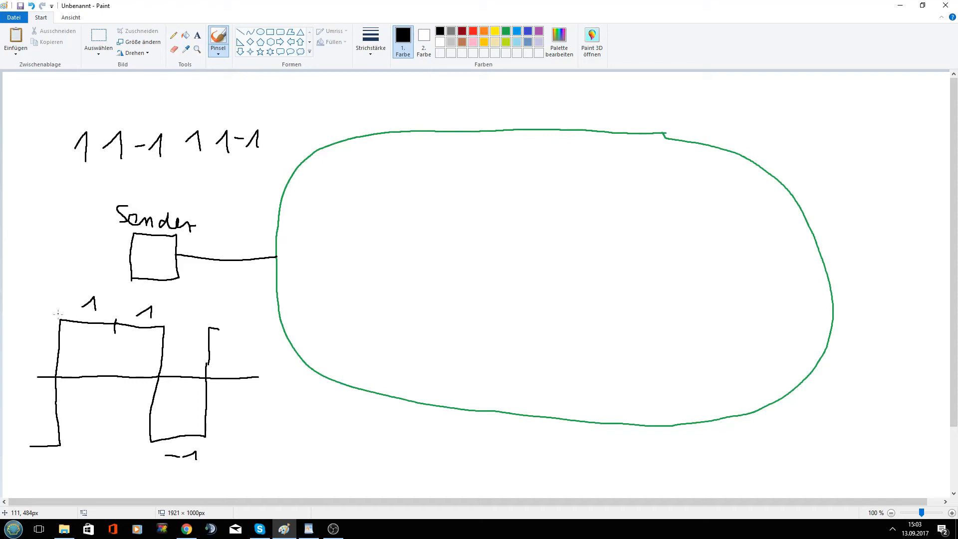
mouse_move(105, 314)
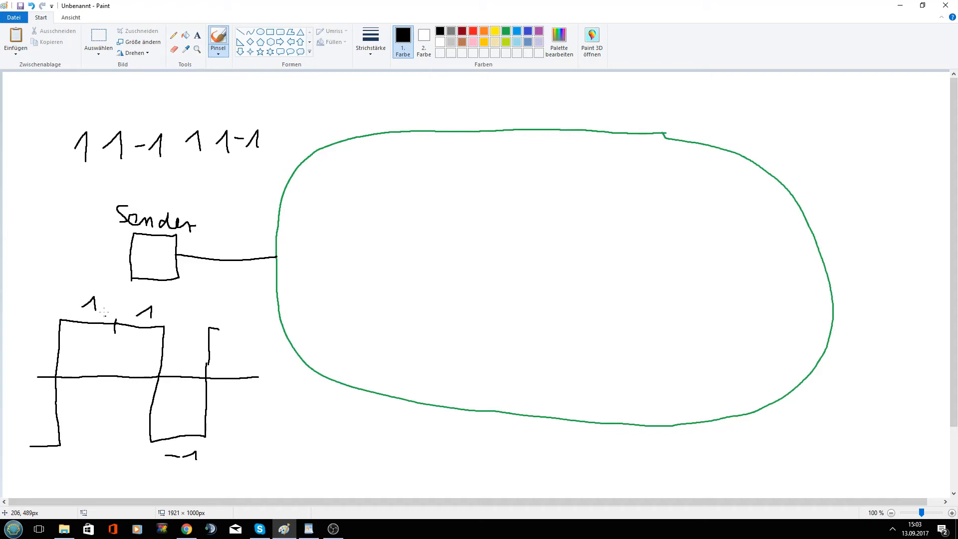
mouse_move(39, 390)
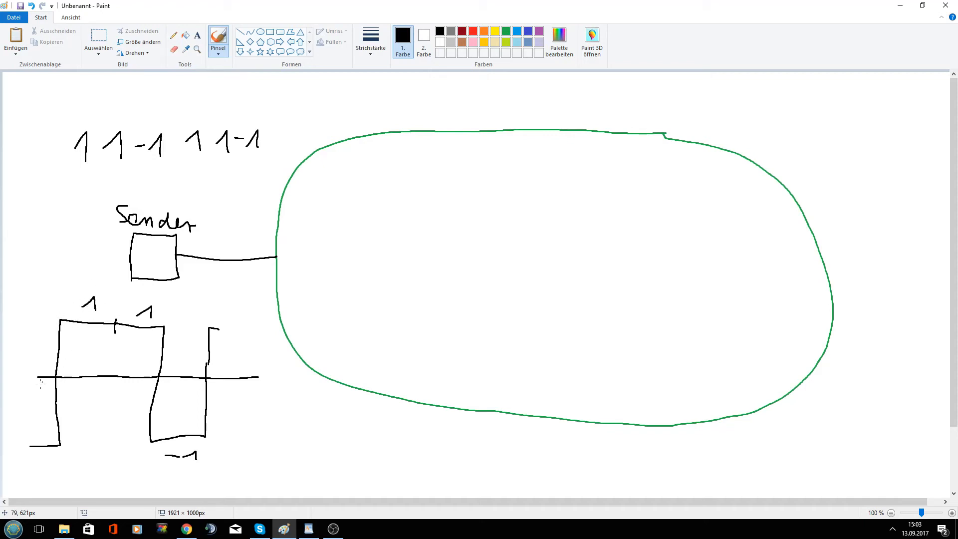
Write the time label 104µs beneath the waveform
drag(58, 467, 77, 455)
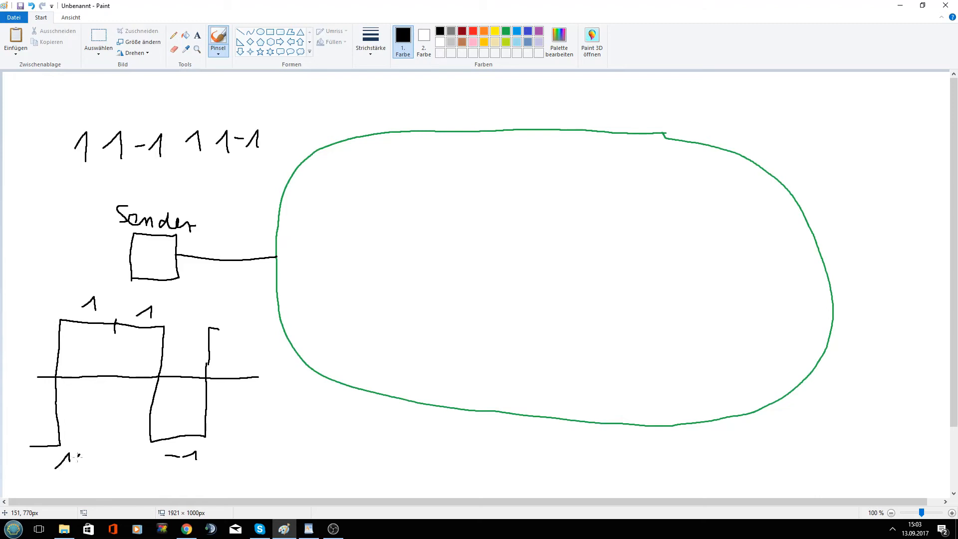
drag(72, 455, 80, 470)
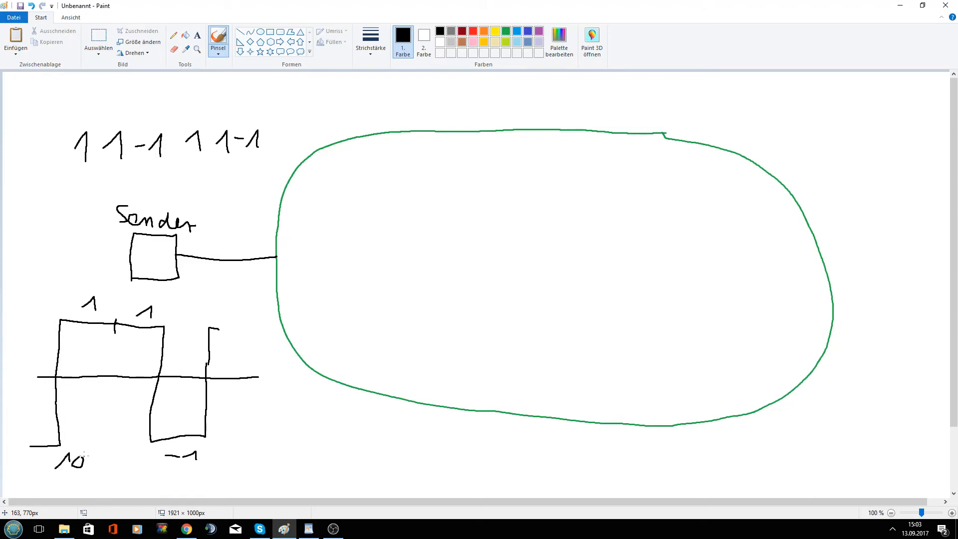
drag(66, 471, 95, 483)
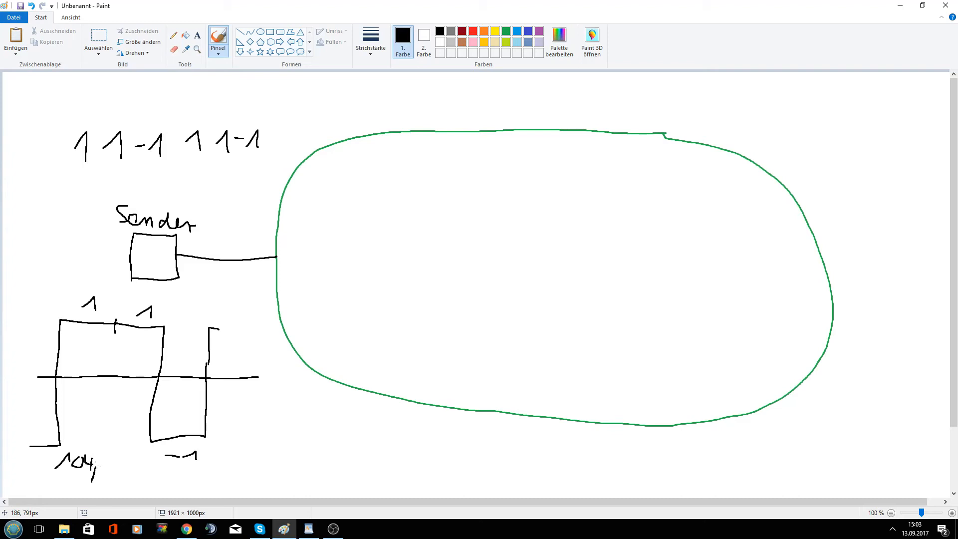
drag(98, 464, 118, 470)
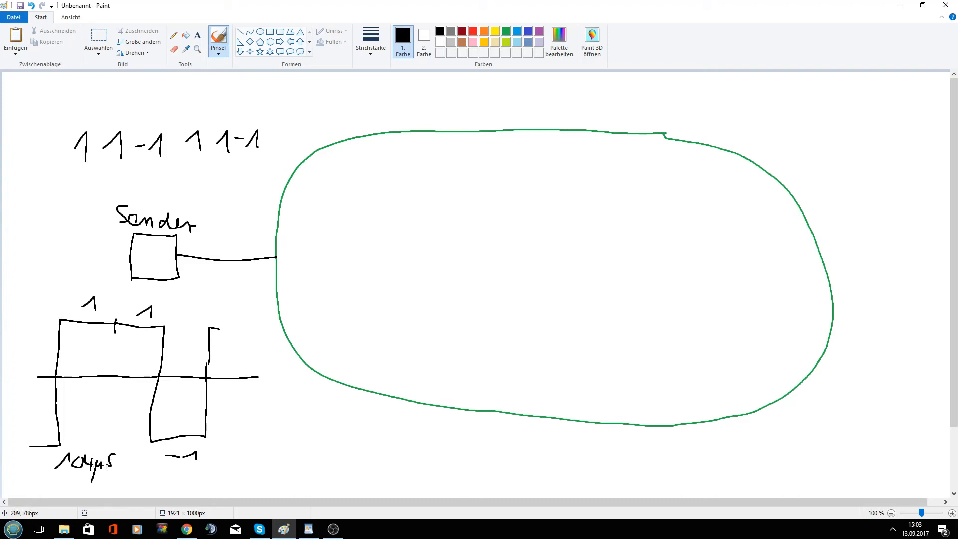
mouse_move(52, 474)
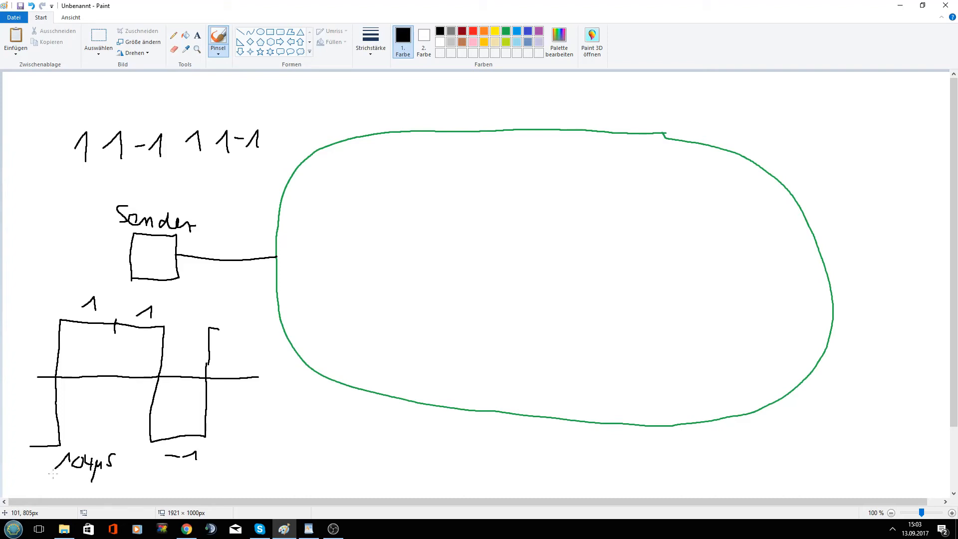
mouse_move(141, 429)
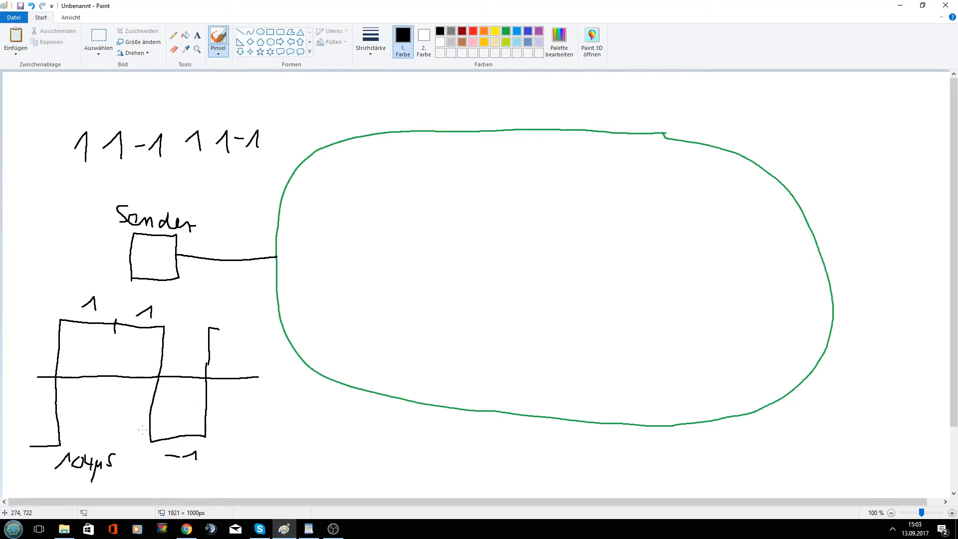
Draw red current arrows in opposite directions along the top of the loop, one labelled -1
click(471, 26)
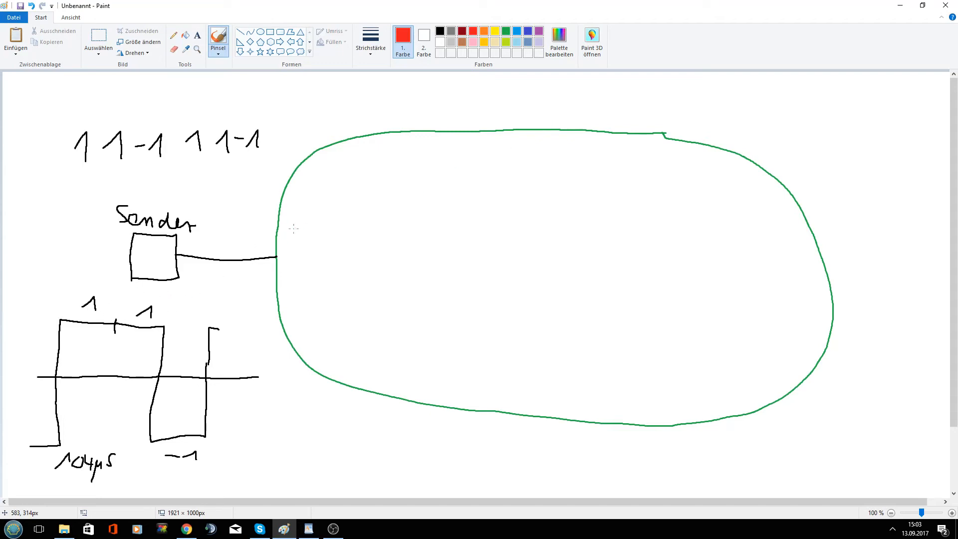
drag(287, 236, 377, 158)
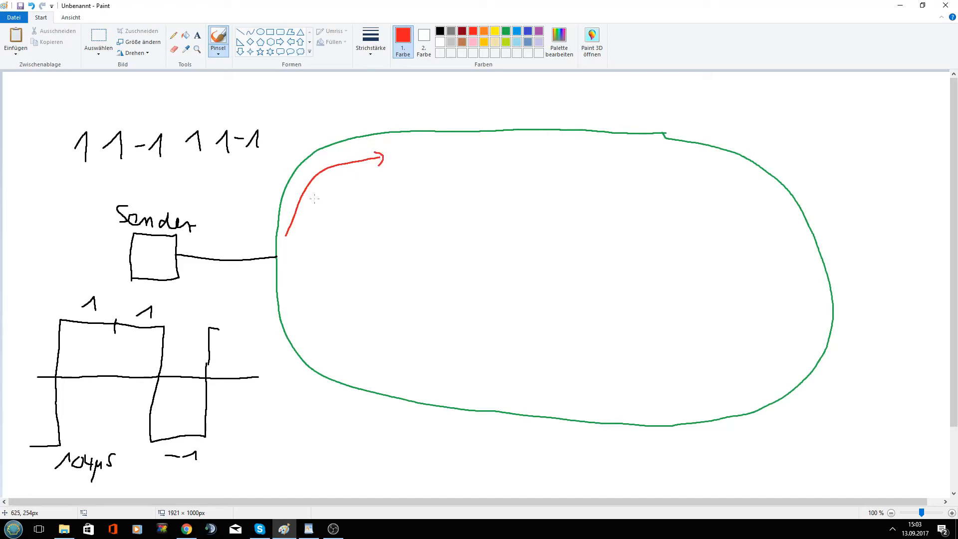
drag(320, 199, 335, 189)
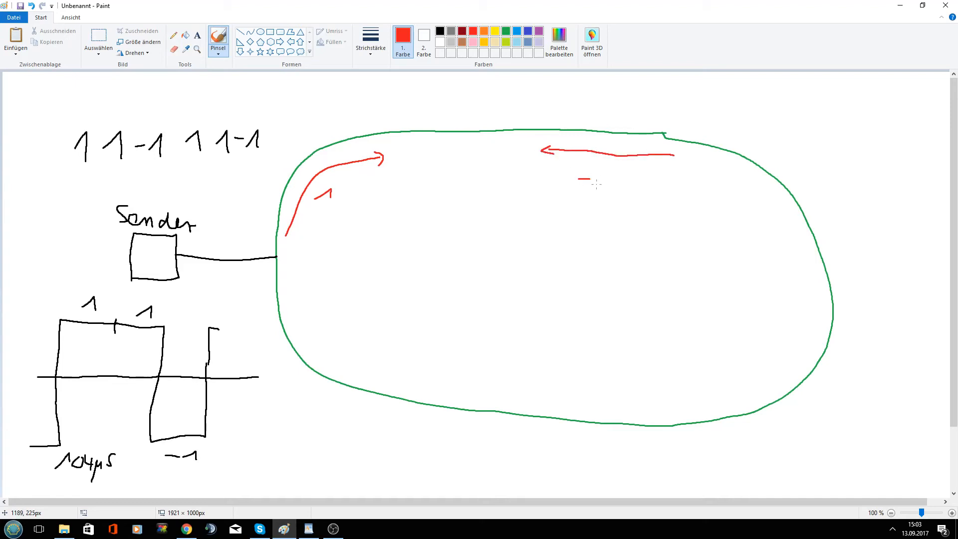
drag(601, 187, 595, 177)
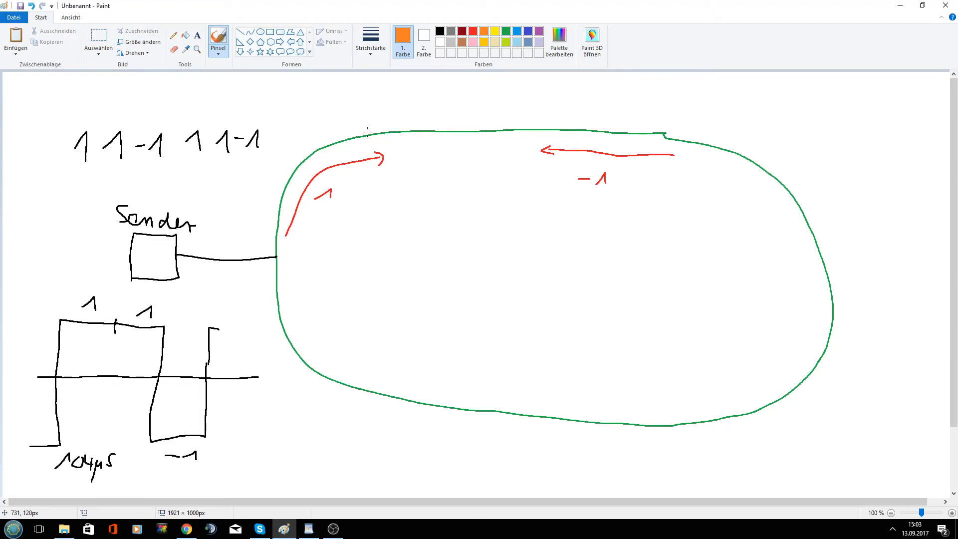
mouse_move(403, 113)
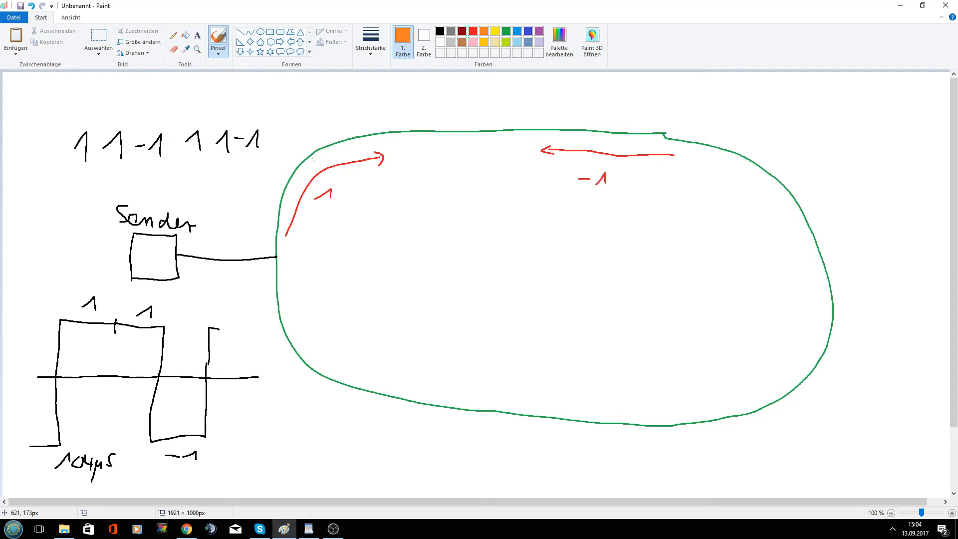
mouse_move(400, 120)
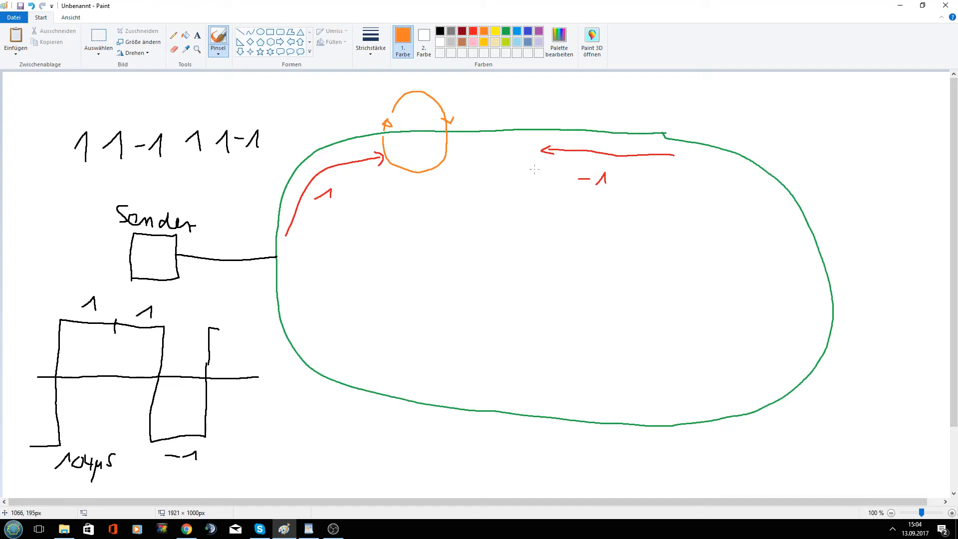
mouse_move(537, 118)
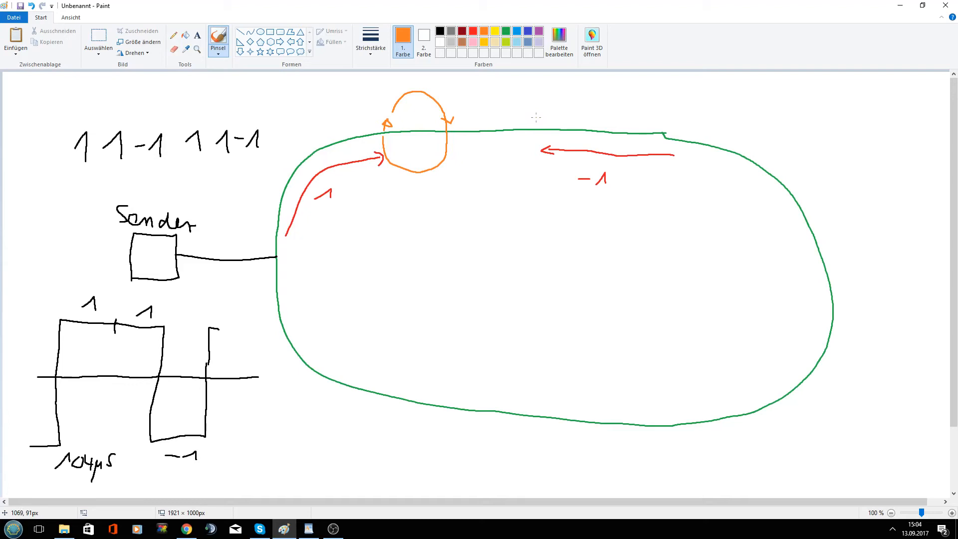
Draw two orange circular field arrows around the top of the green wire
drag(516, 97, 540, 112)
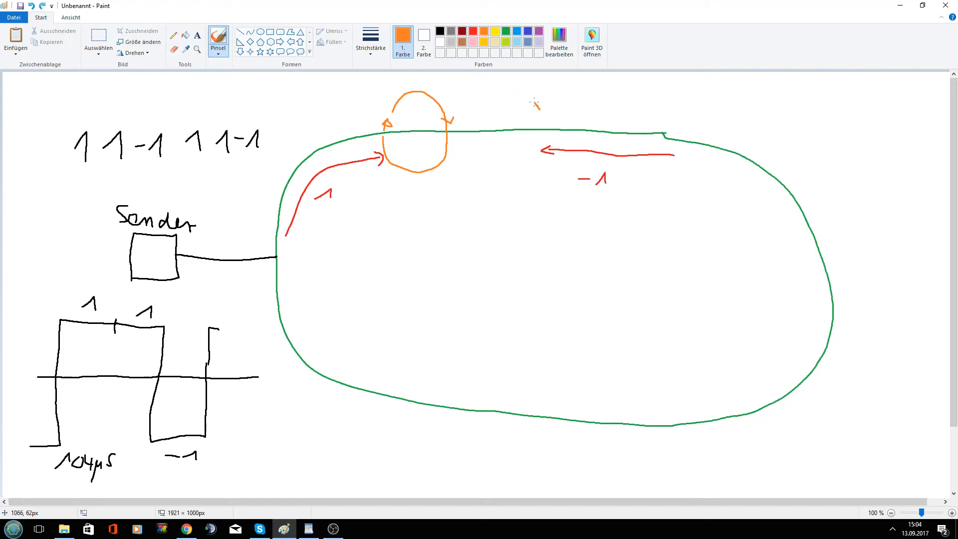
drag(483, 132, 539, 98)
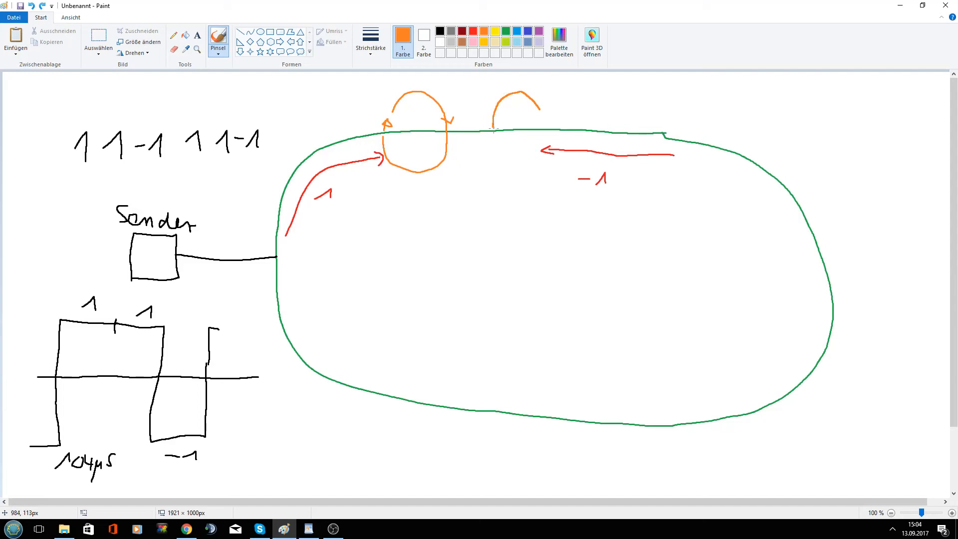
mouse_move(493, 133)
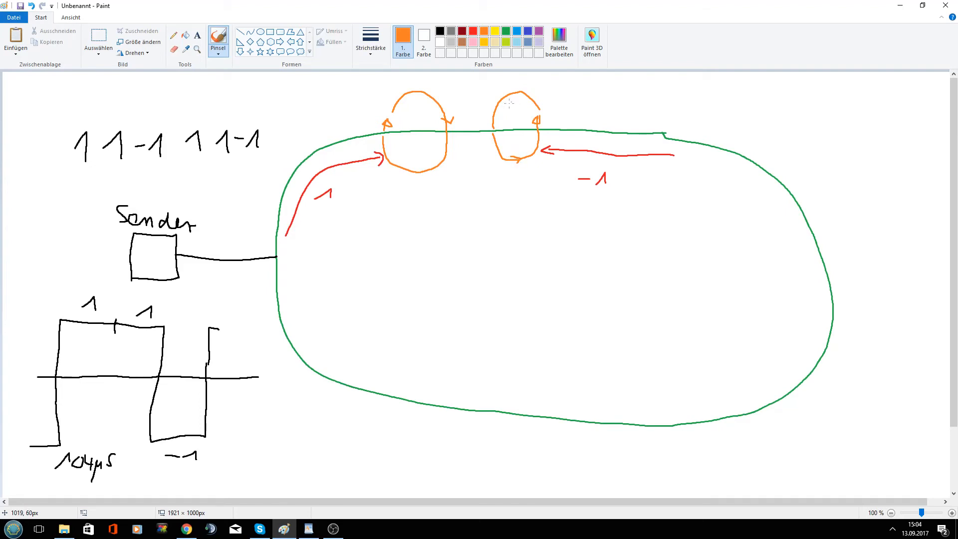
mouse_move(525, 168)
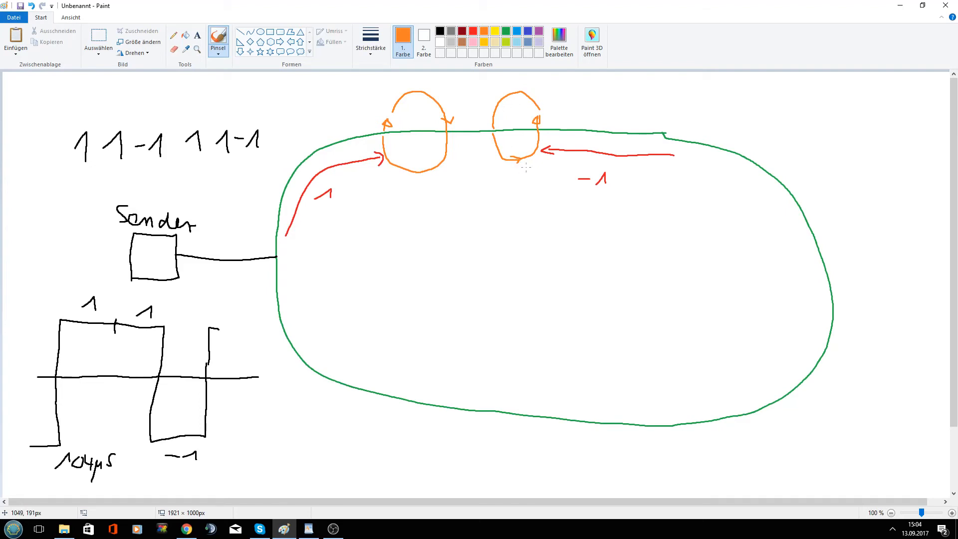
mouse_move(682, 135)
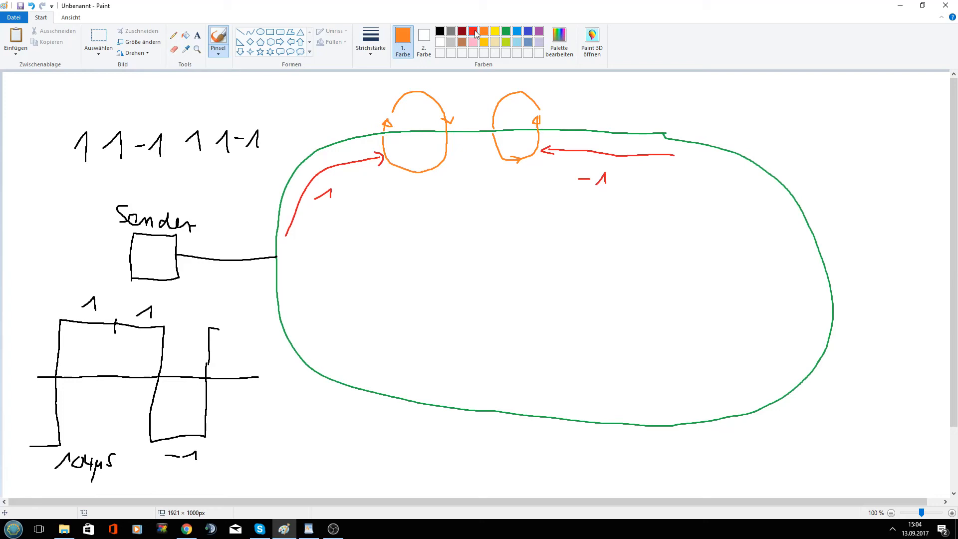
Draw a red coil with several turns inside the wire loop
click(473, 29)
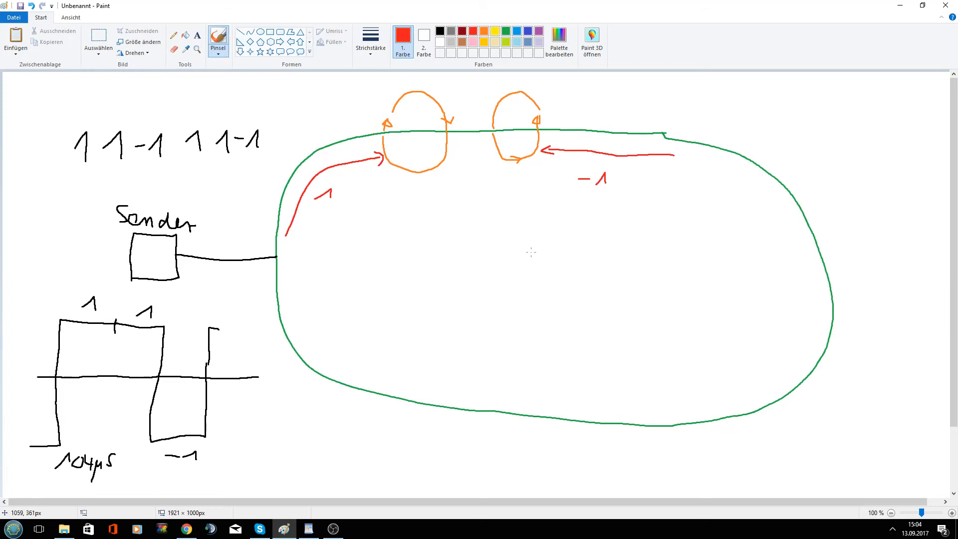
drag(452, 253, 481, 244)
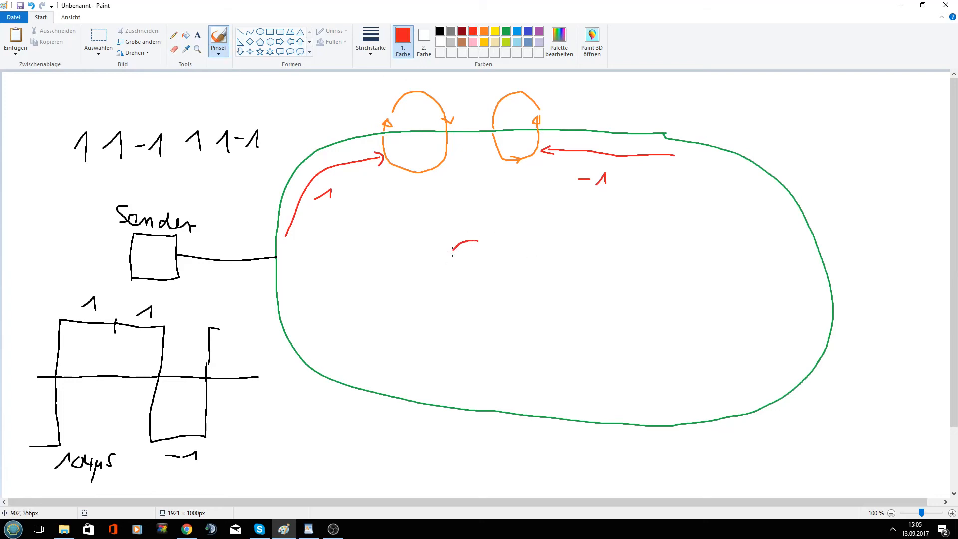
drag(470, 244, 470, 275)
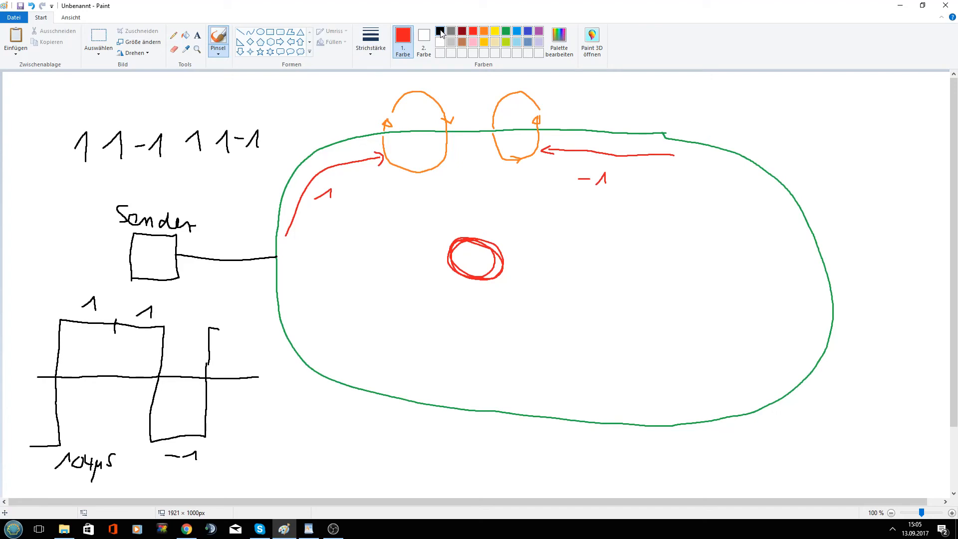
Wire the coil in black to an Amp 200 box feeding an MC box marked Analog in
click(440, 30)
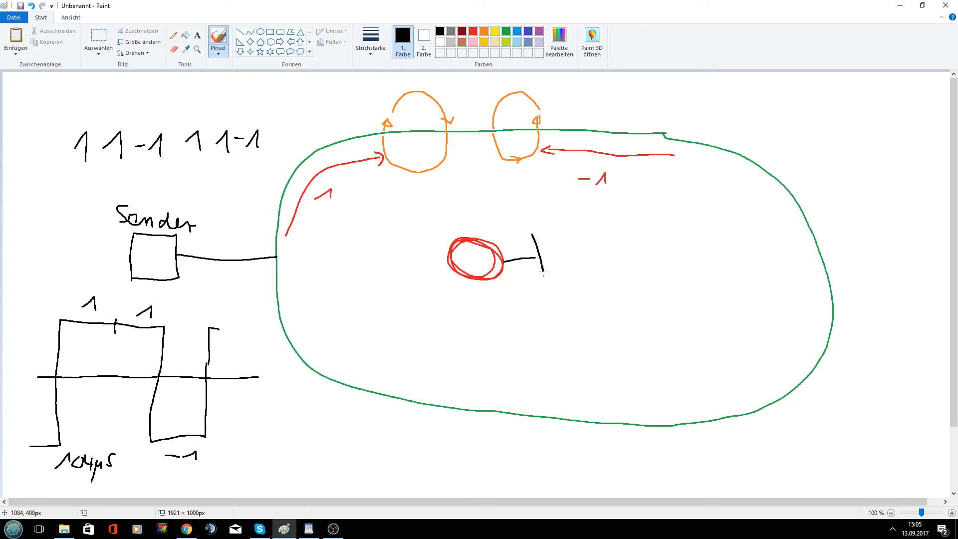
drag(532, 239, 593, 278)
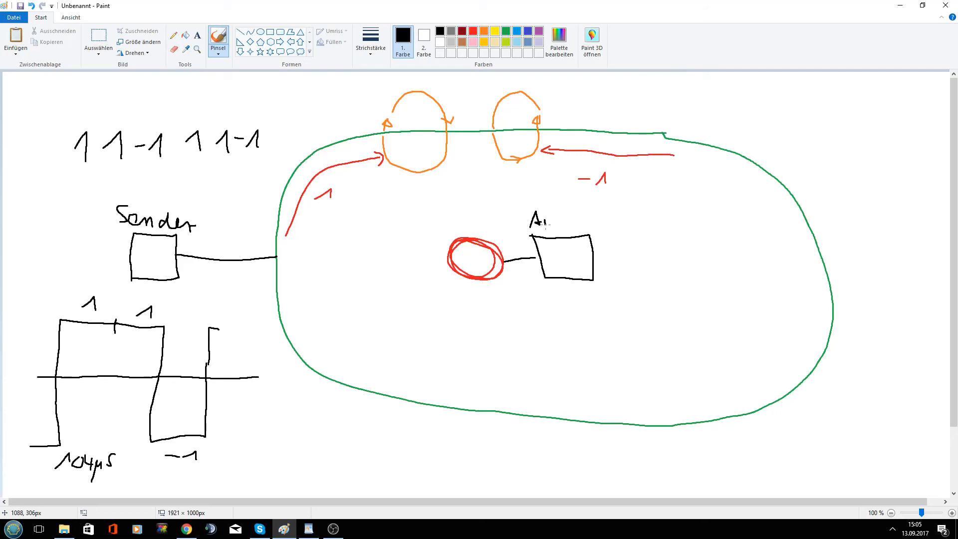
drag(550, 219, 571, 229)
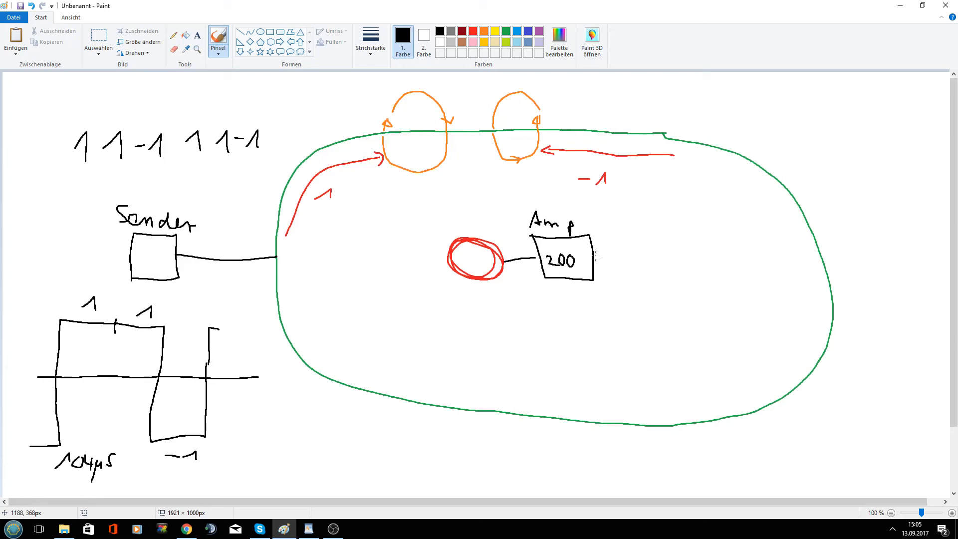
drag(594, 255, 645, 254)
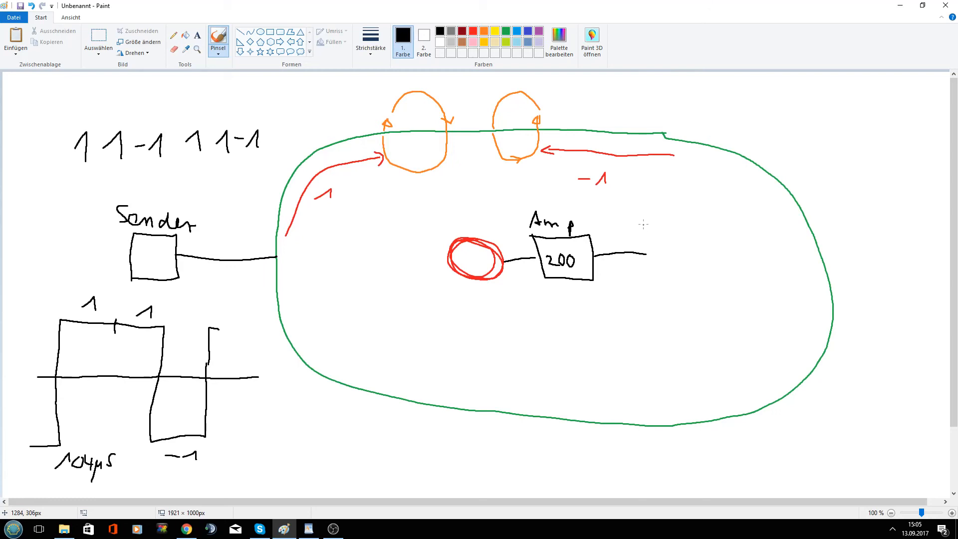
drag(646, 214, 646, 275)
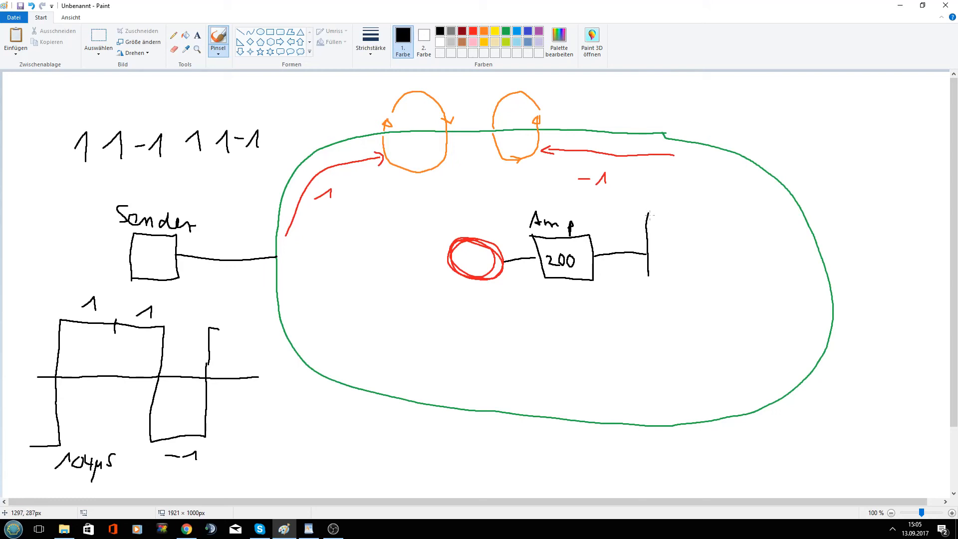
drag(642, 214, 721, 293)
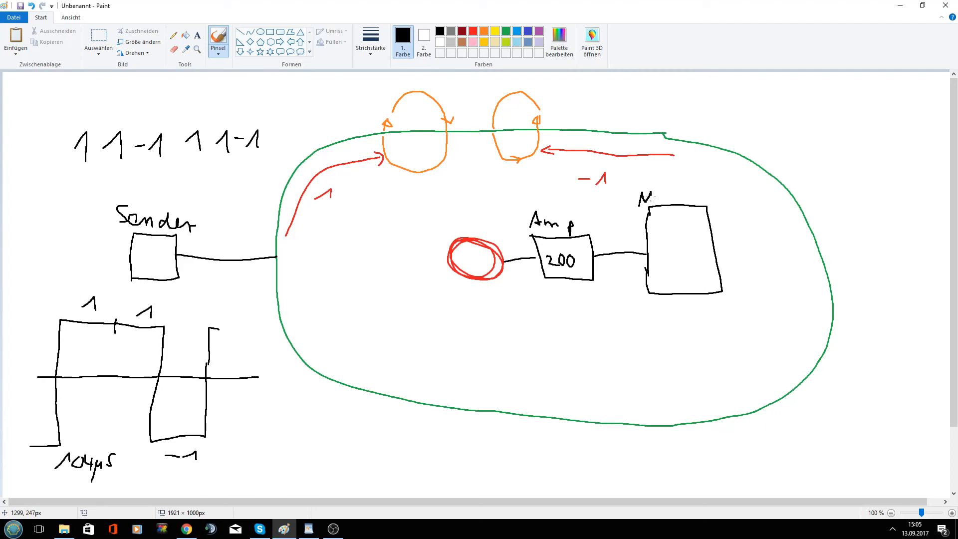
mouse_move(662, 186)
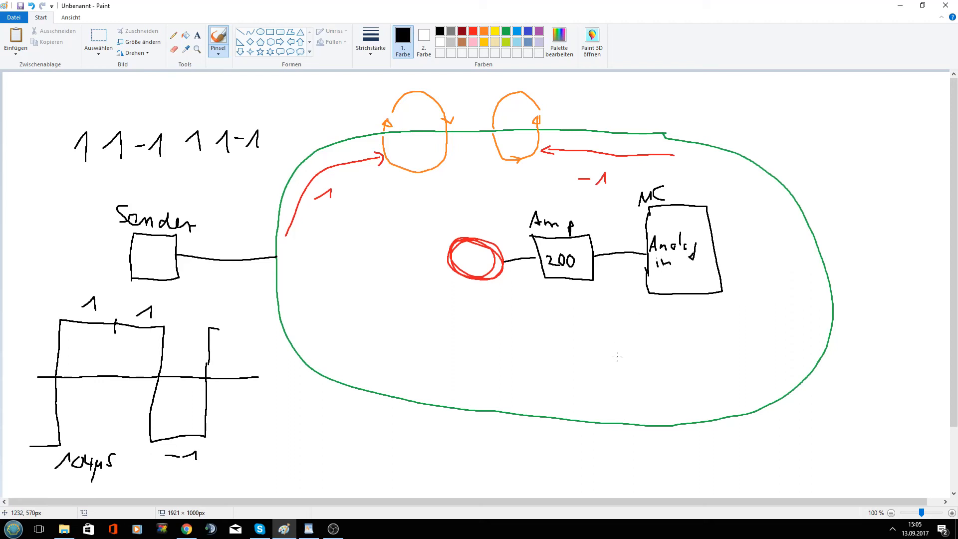
click(485, 31)
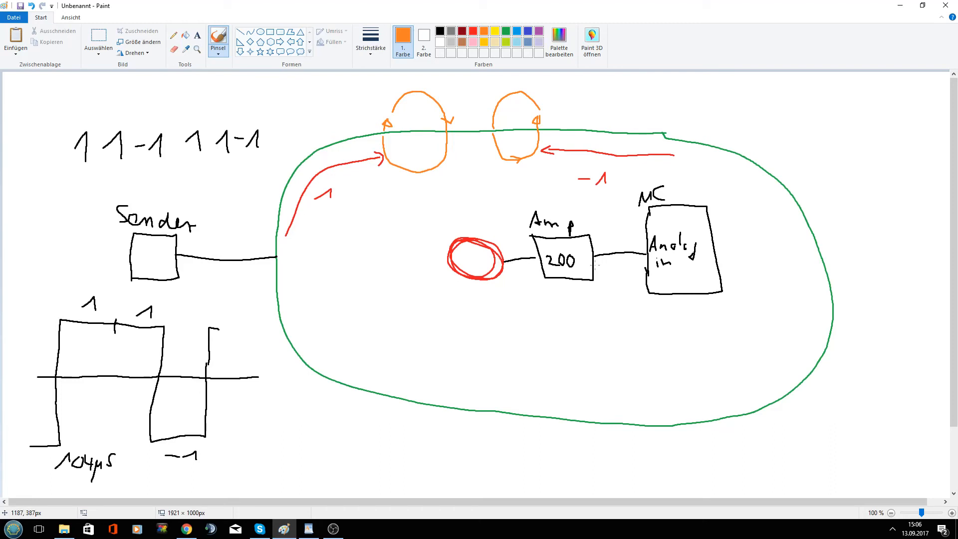
mouse_move(362, 259)
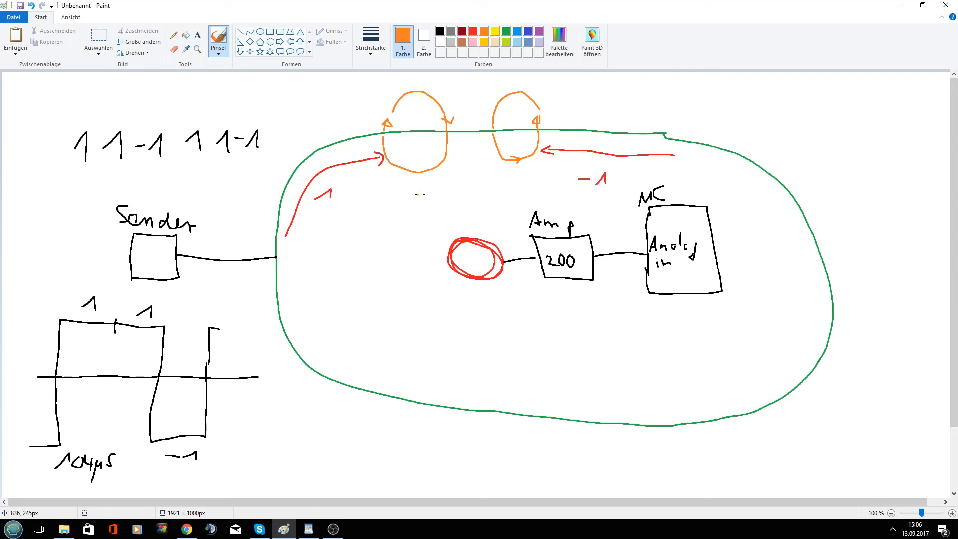
Draw the orange field arrow through the red coil and start the pulse graph's time axis below
drag(420, 197, 467, 250)
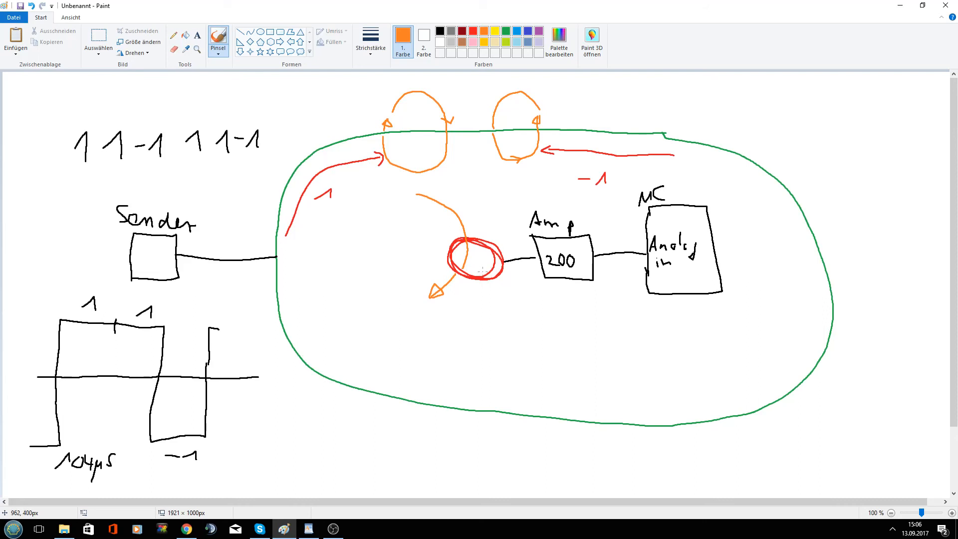
mouse_move(469, 261)
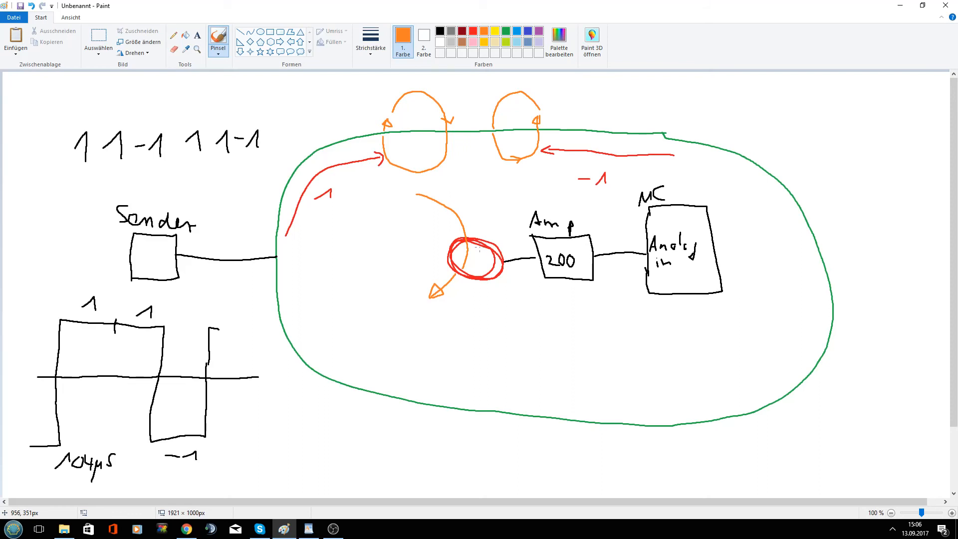
drag(417, 359, 452, 360)
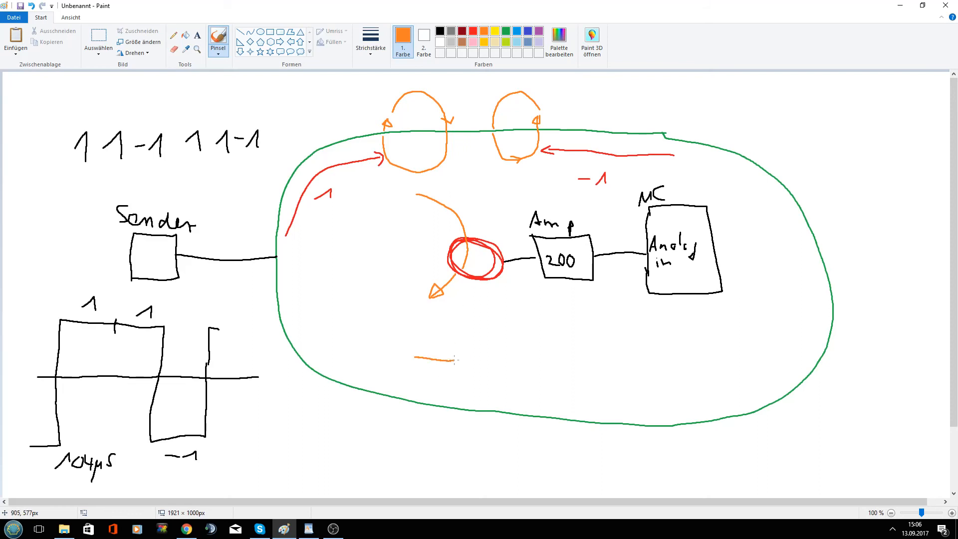
drag(454, 360, 608, 359)
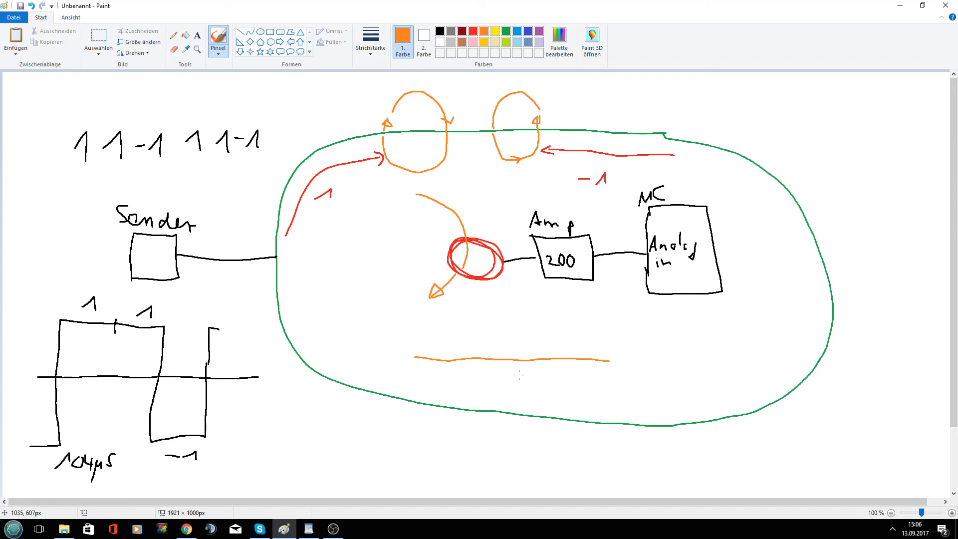
mouse_move(431, 358)
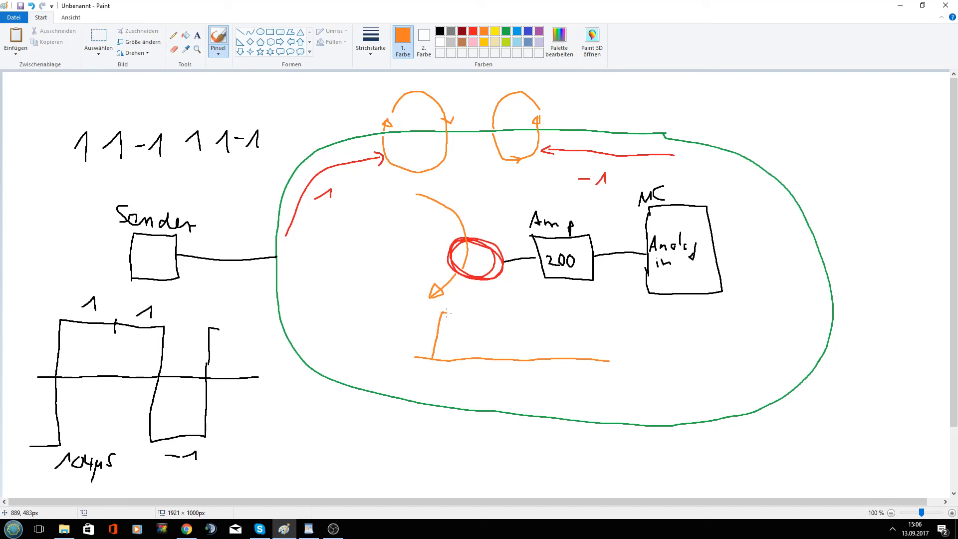
drag(439, 314, 486, 360)
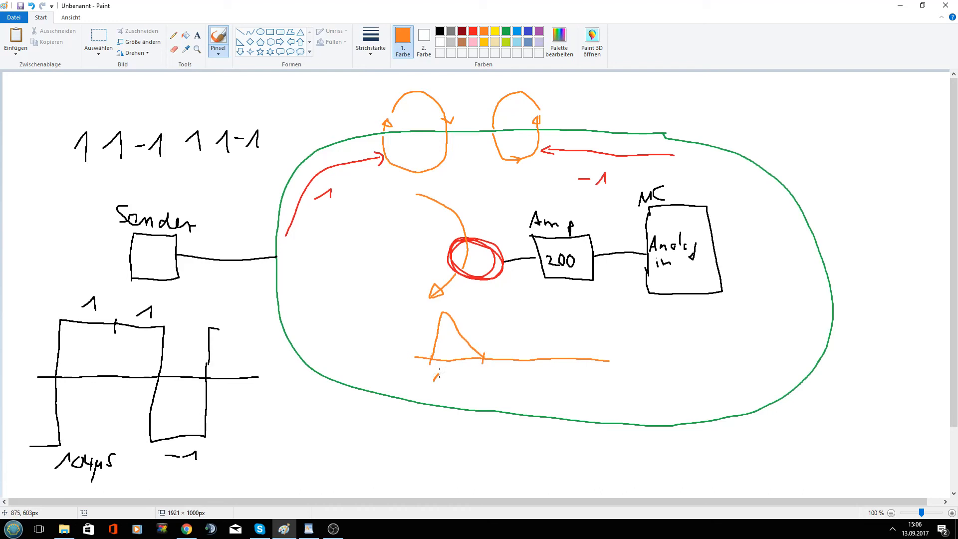
drag(431, 369, 455, 383)
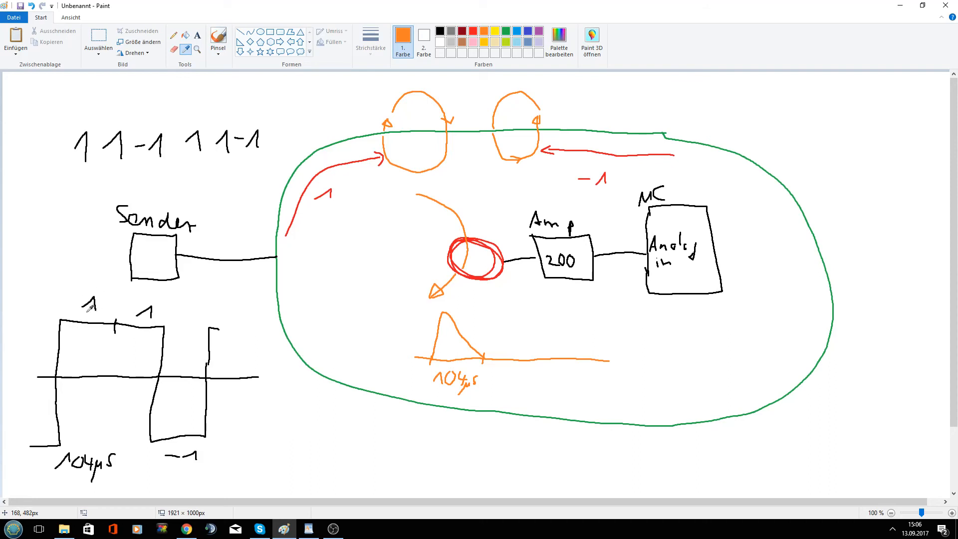
mouse_move(142, 320)
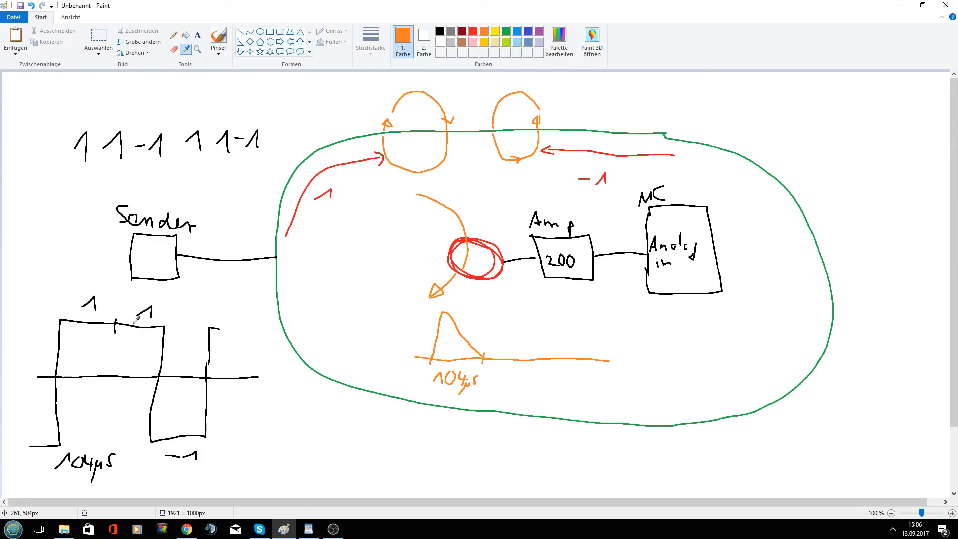
mouse_move(158, 327)
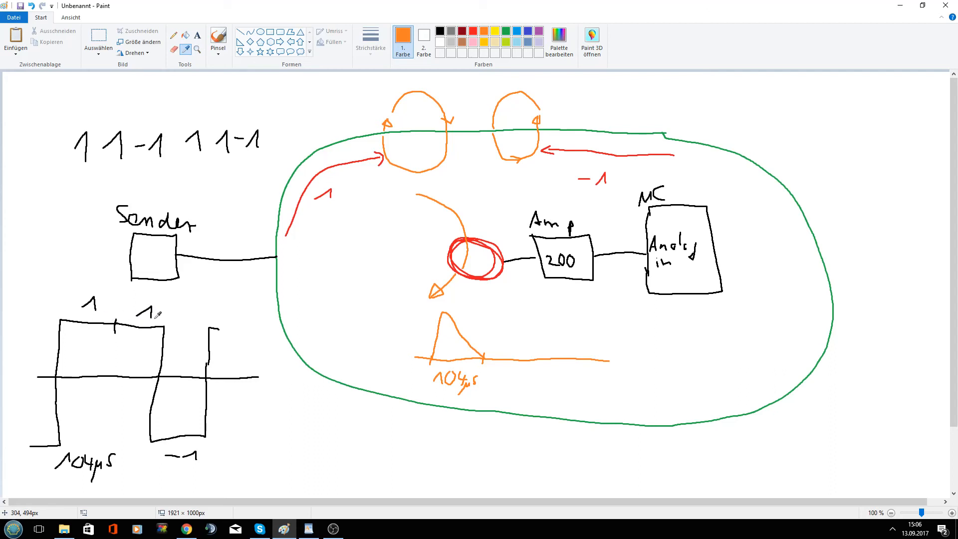
mouse_move(120, 344)
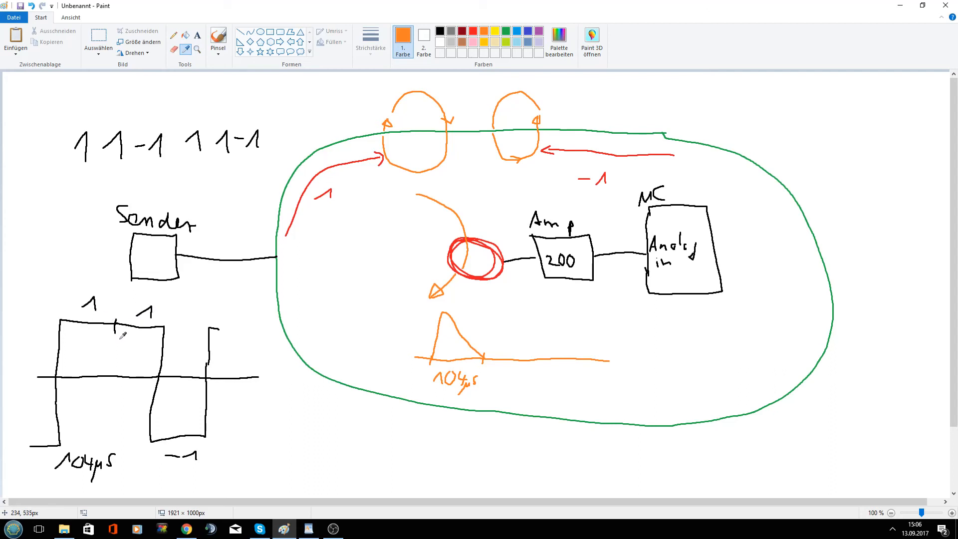
mouse_move(75, 359)
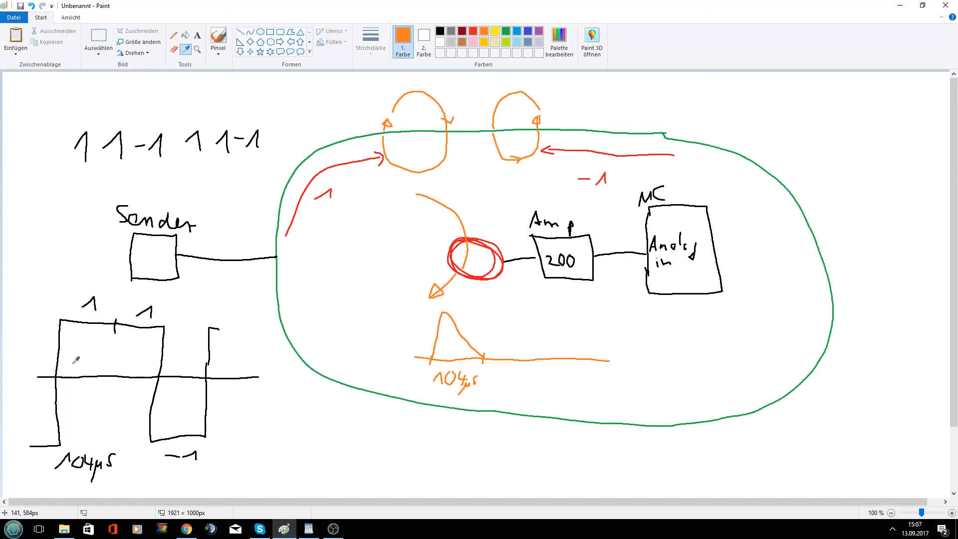
mouse_move(334, 112)
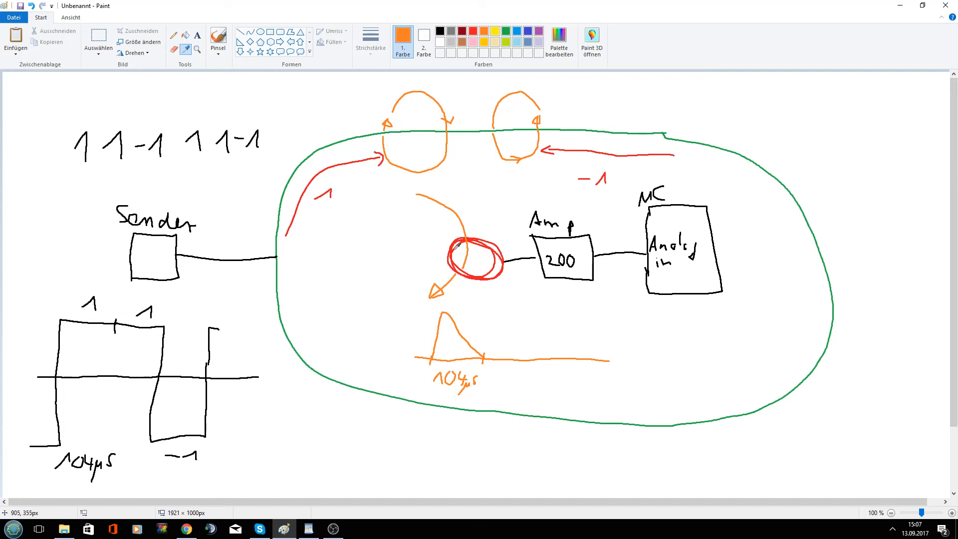
mouse_move(491, 356)
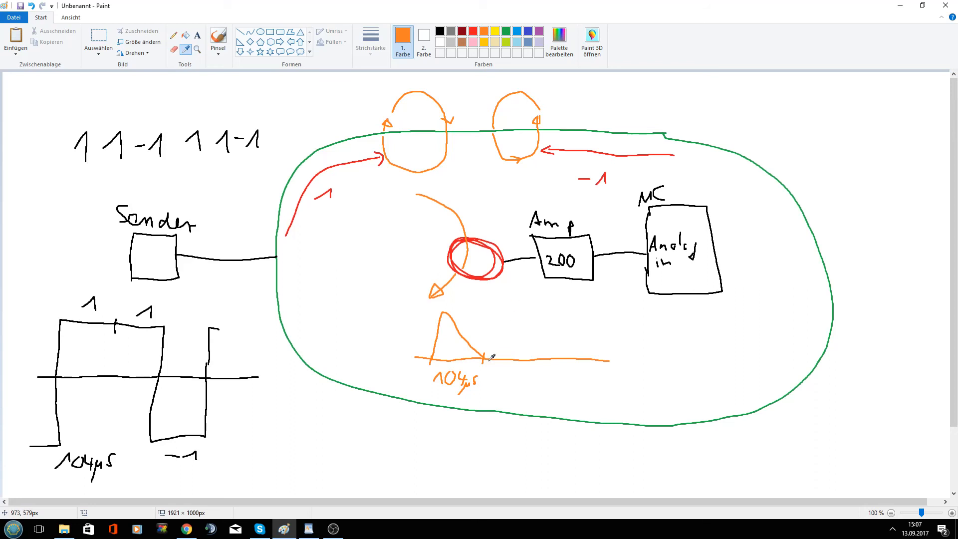
Switch to the freehand Brush tool for drawing on the orange timeline
click(218, 35)
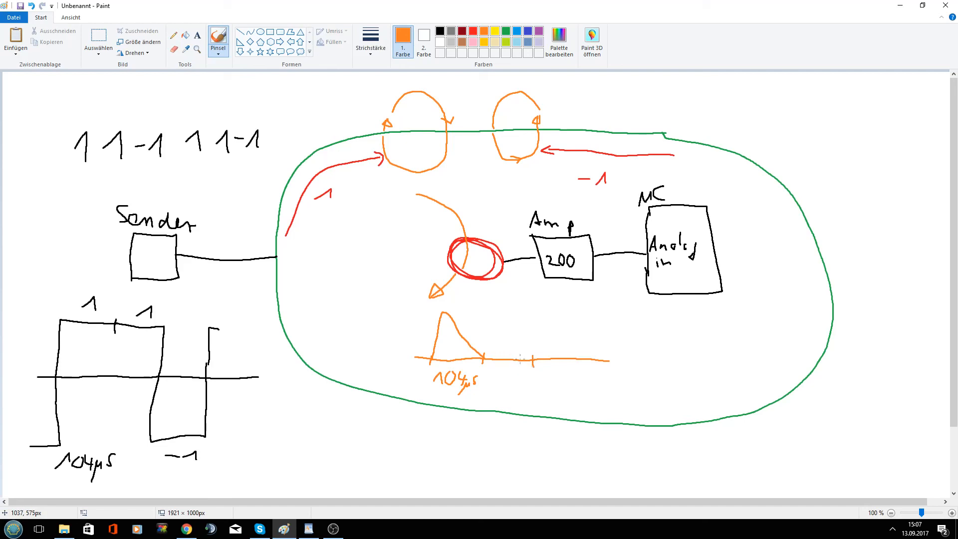
mouse_move(519, 359)
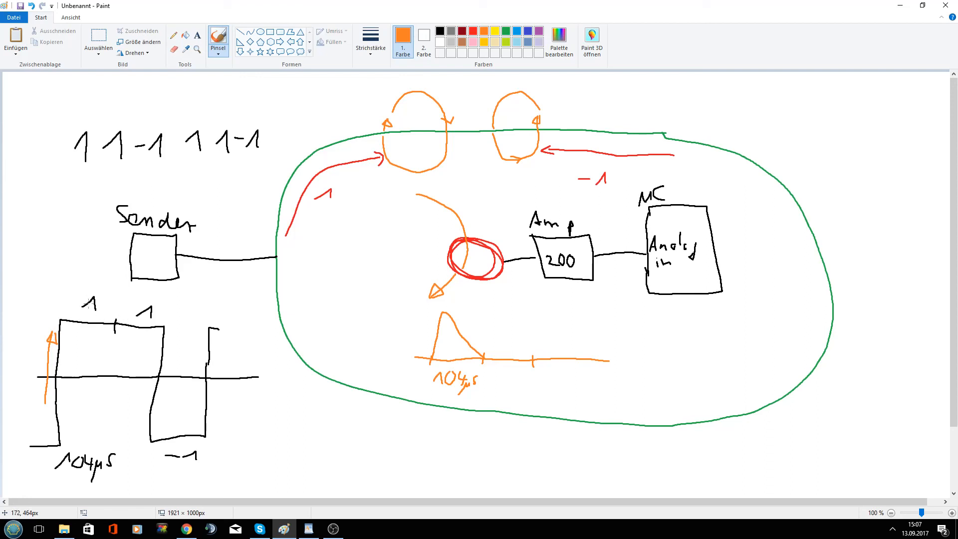
mouse_move(134, 308)
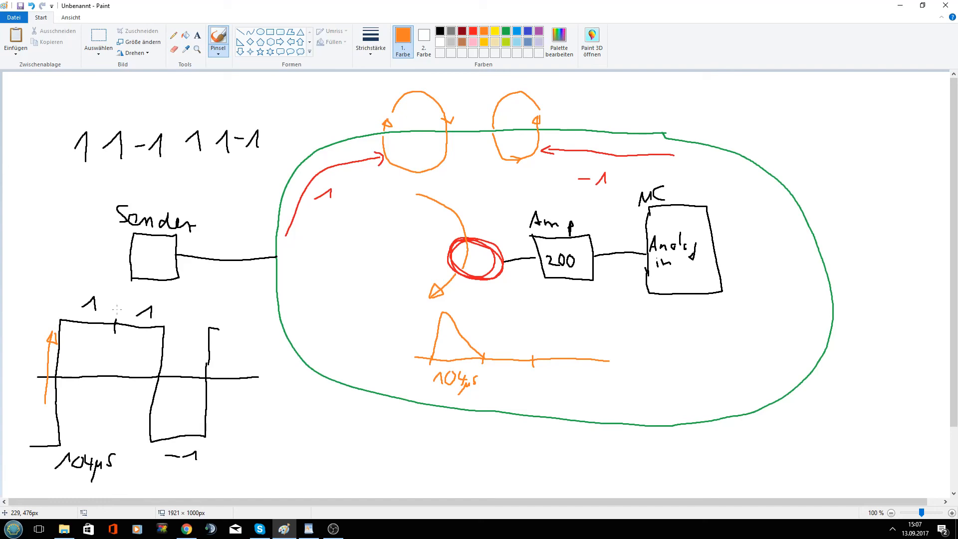
mouse_move(528, 326)
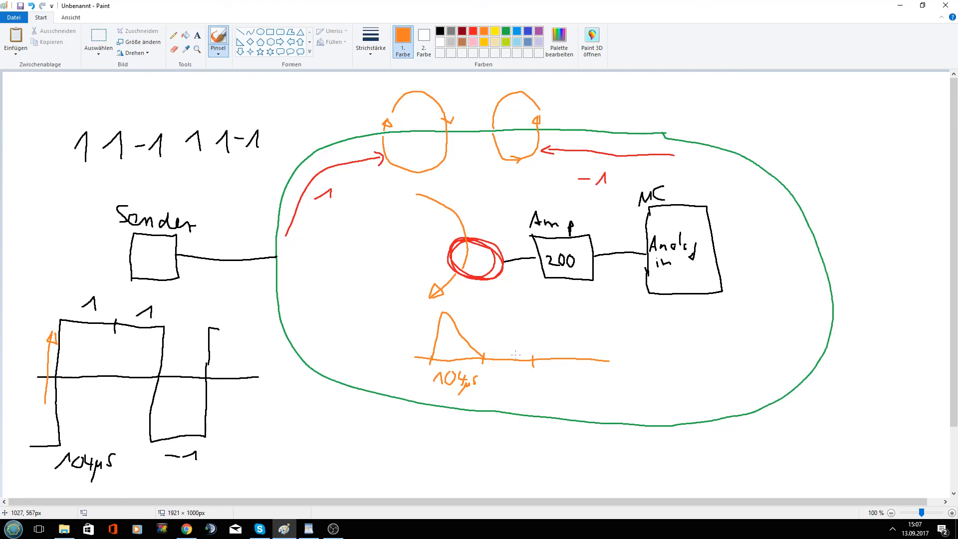
mouse_move(278, 402)
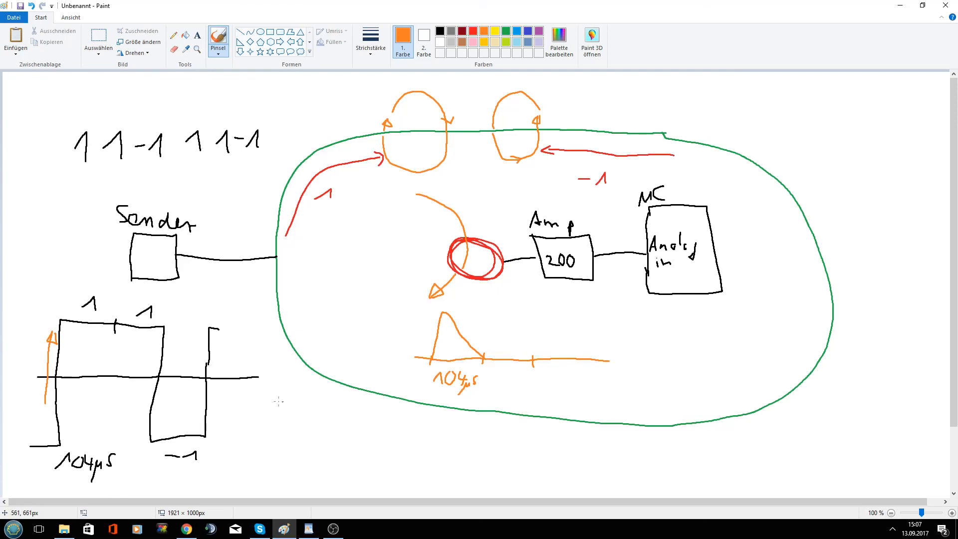
mouse_move(165, 319)
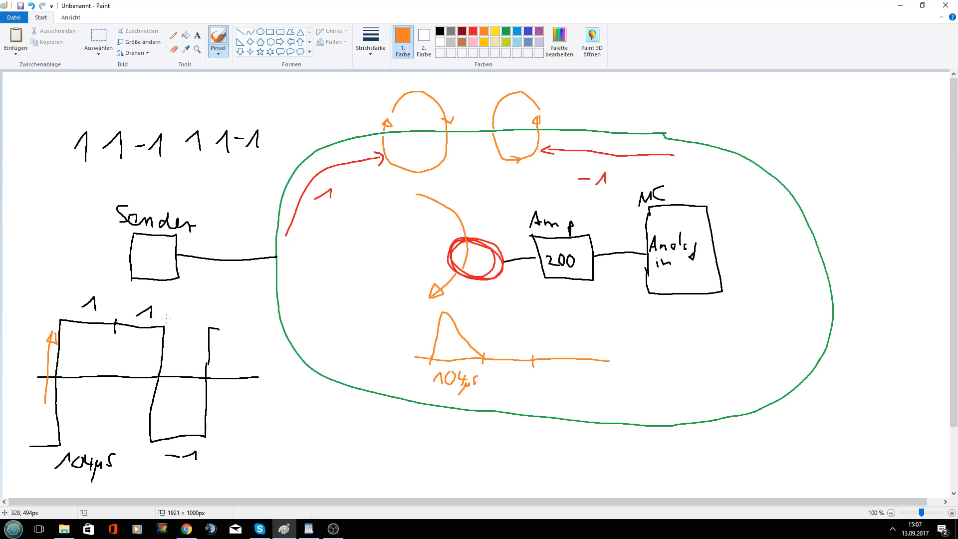
mouse_move(172, 344)
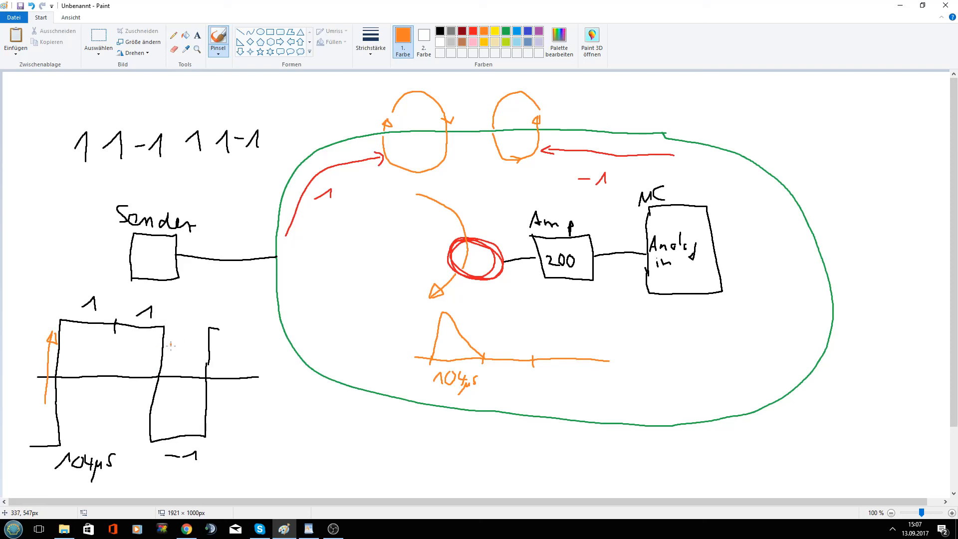
Add orange arrows on the square wave's falling edge and next rising edge
drag(163, 354, 162, 415)
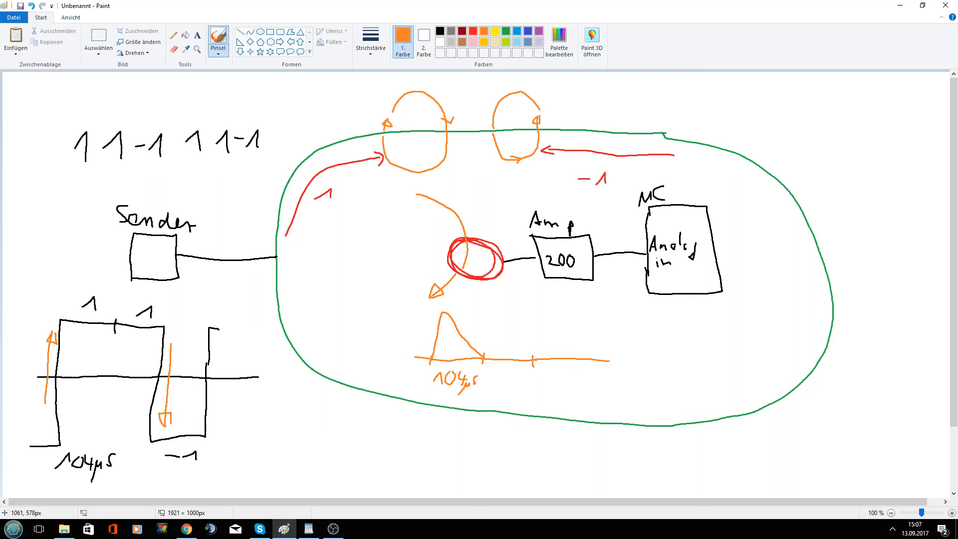
drag(533, 360, 541, 406)
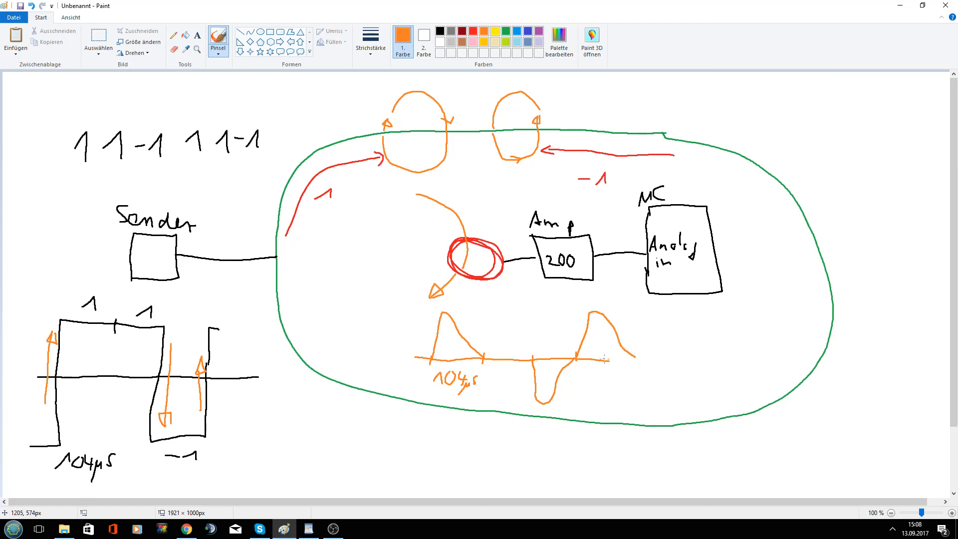
Extend the orange timeline rightward and sketch a negative pulse along it
drag(605, 361, 705, 363)
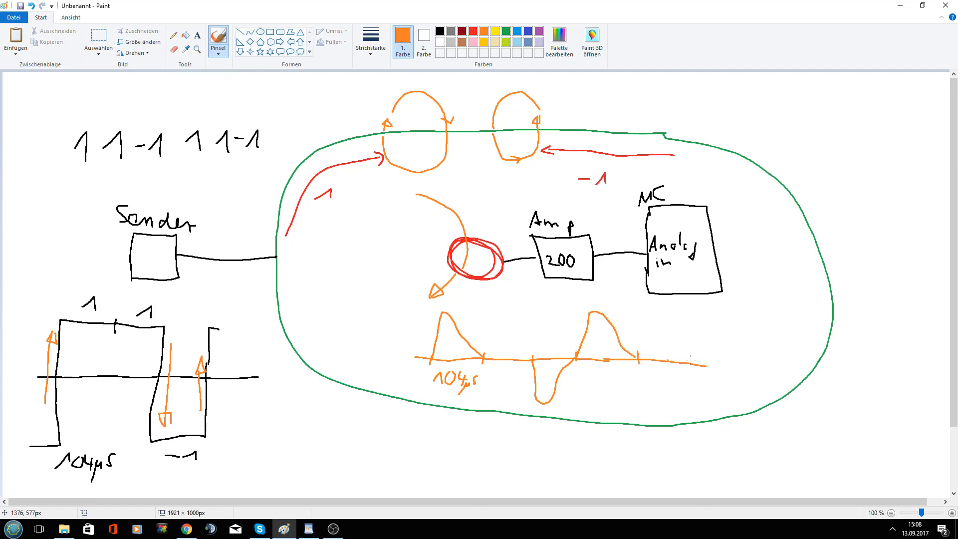
drag(688, 361, 690, 391)
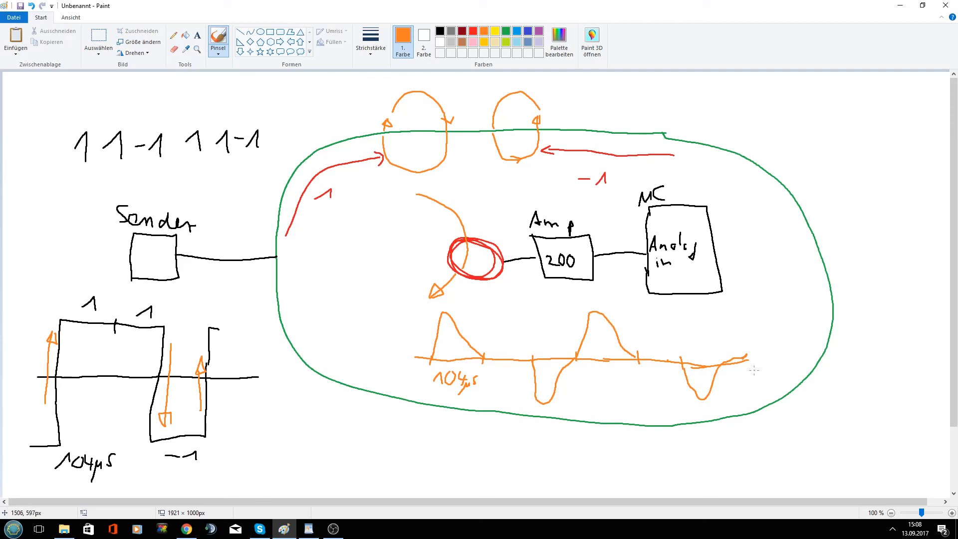
mouse_move(556, 157)
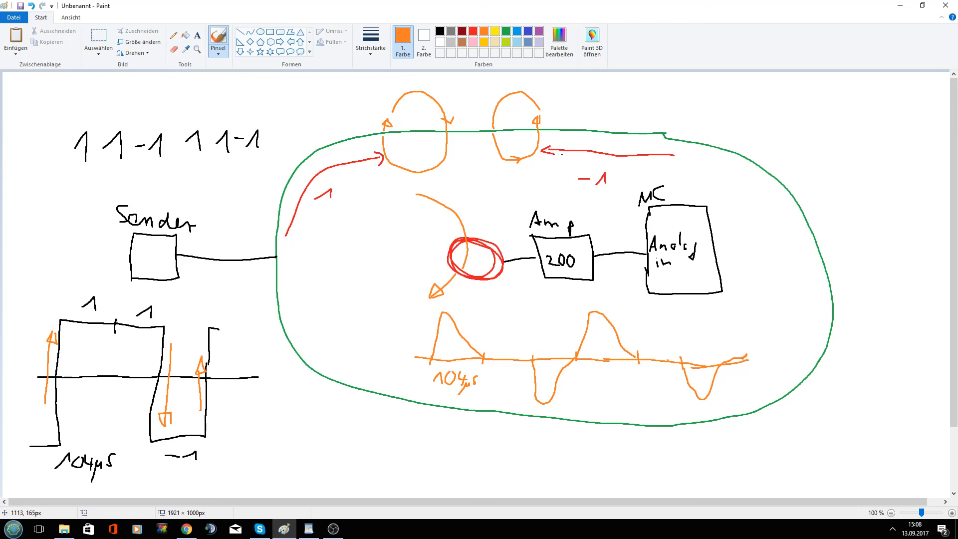
mouse_move(352, 8)
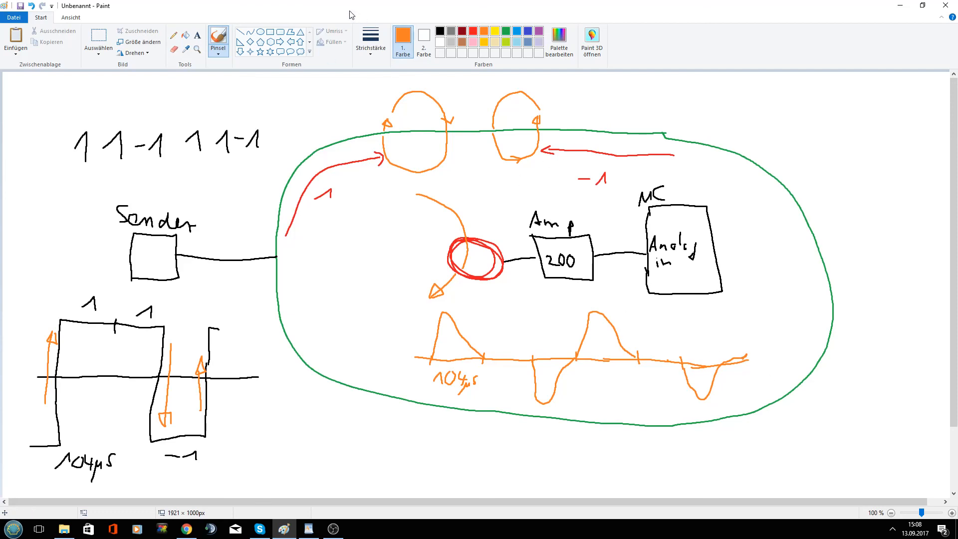
mouse_move(325, 14)
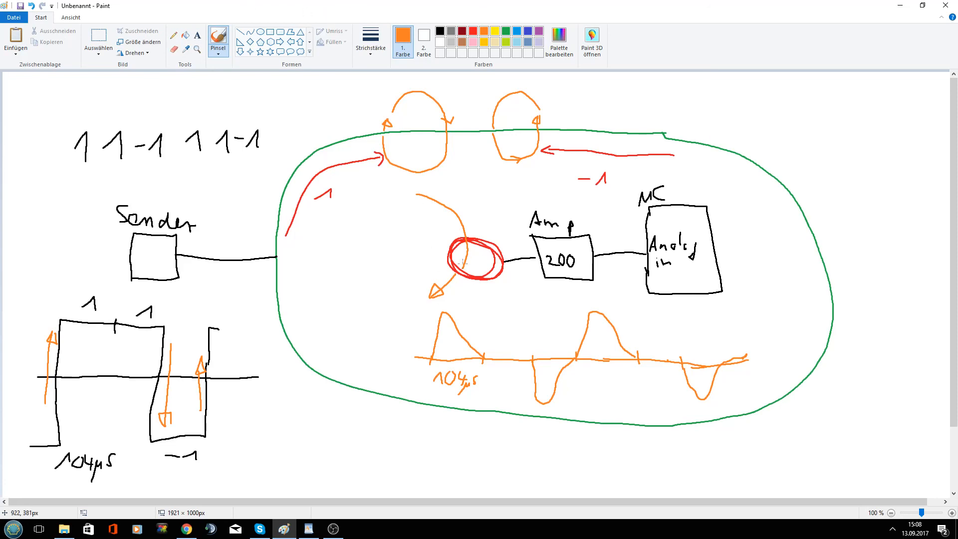
mouse_move(626, 261)
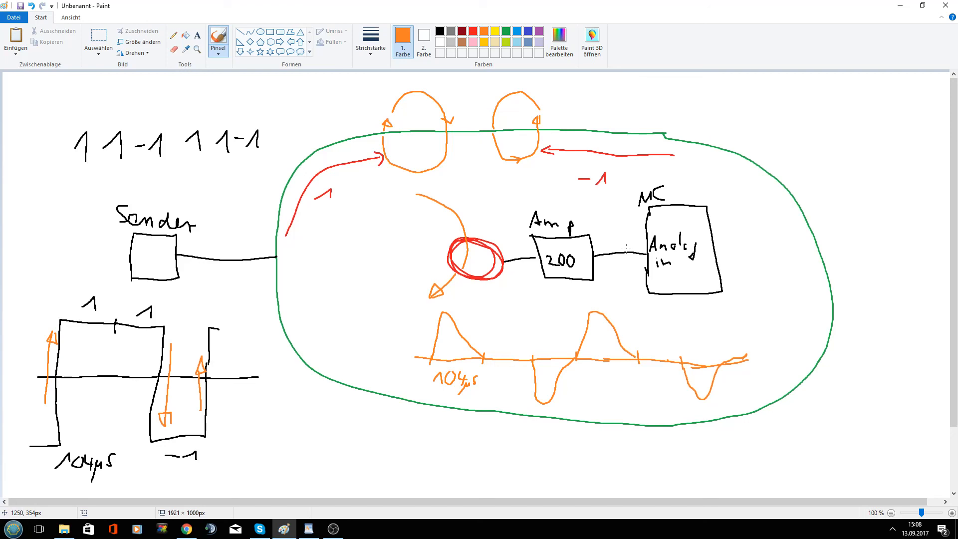
mouse_move(624, 257)
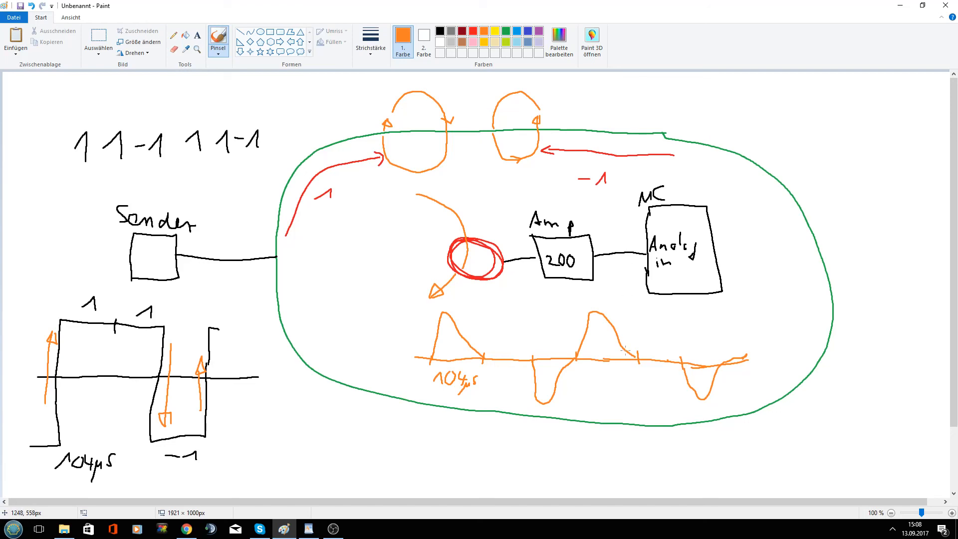
mouse_move(623, 350)
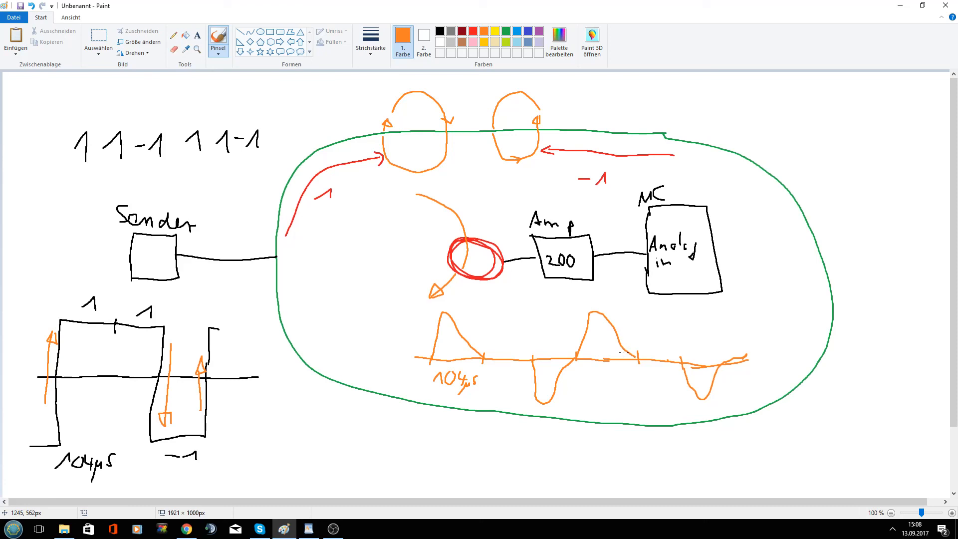
mouse_move(336, 122)
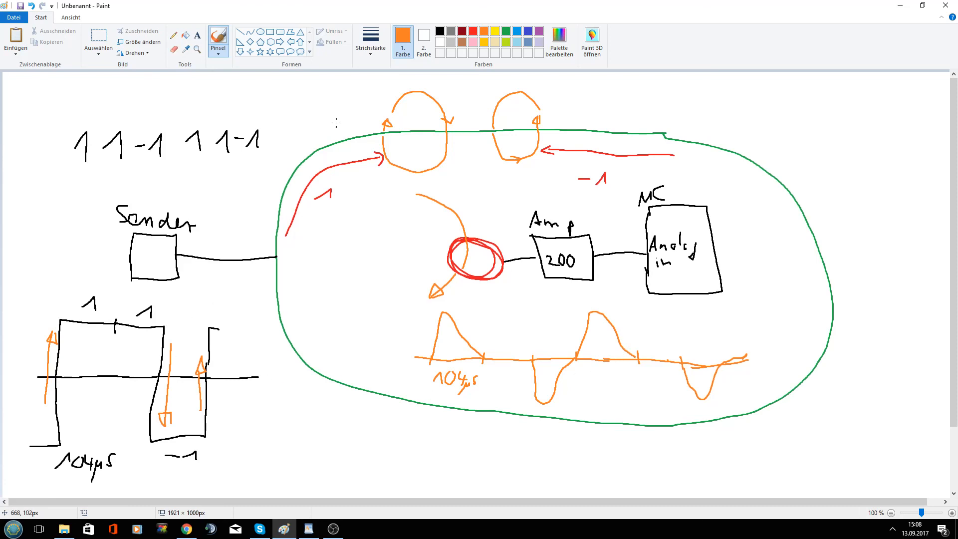
mouse_move(309, 8)
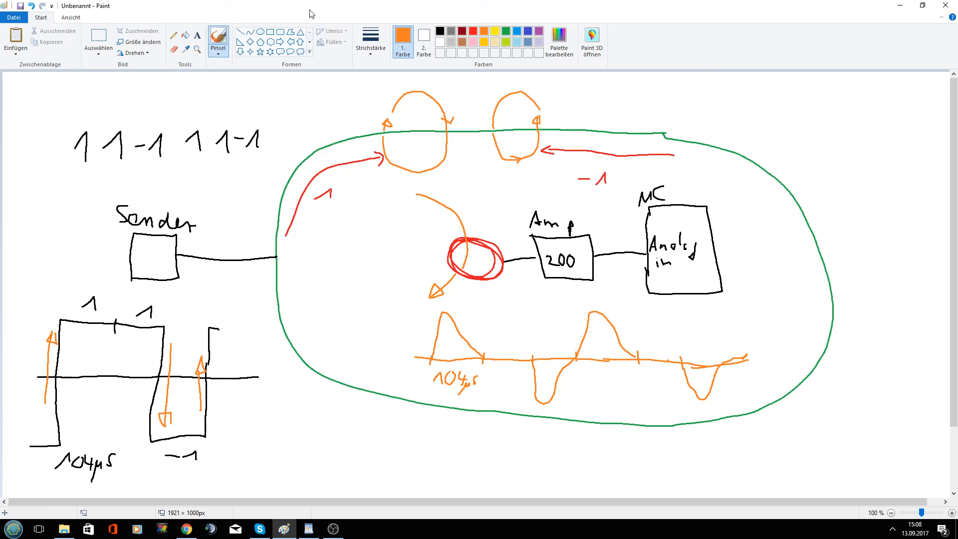
mouse_move(309, 24)
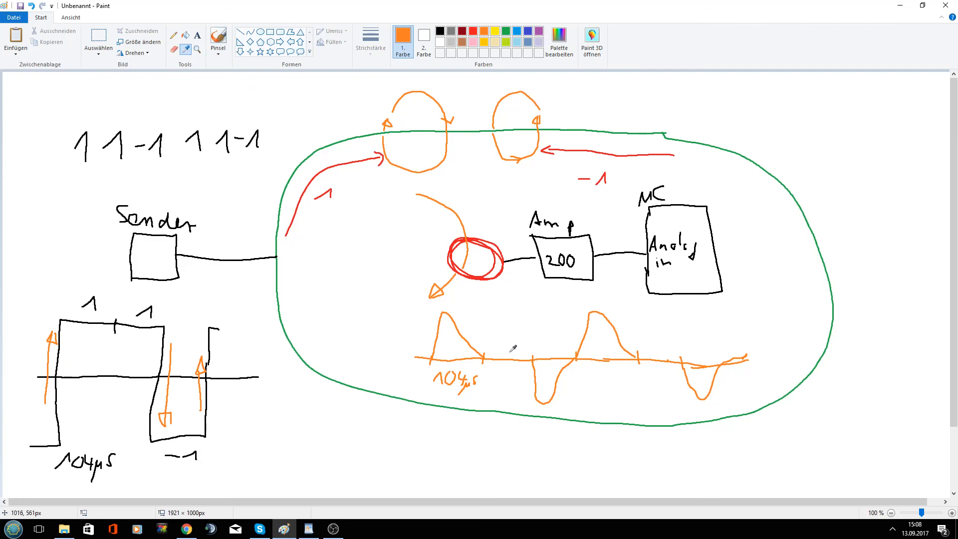
mouse_move(676, 356)
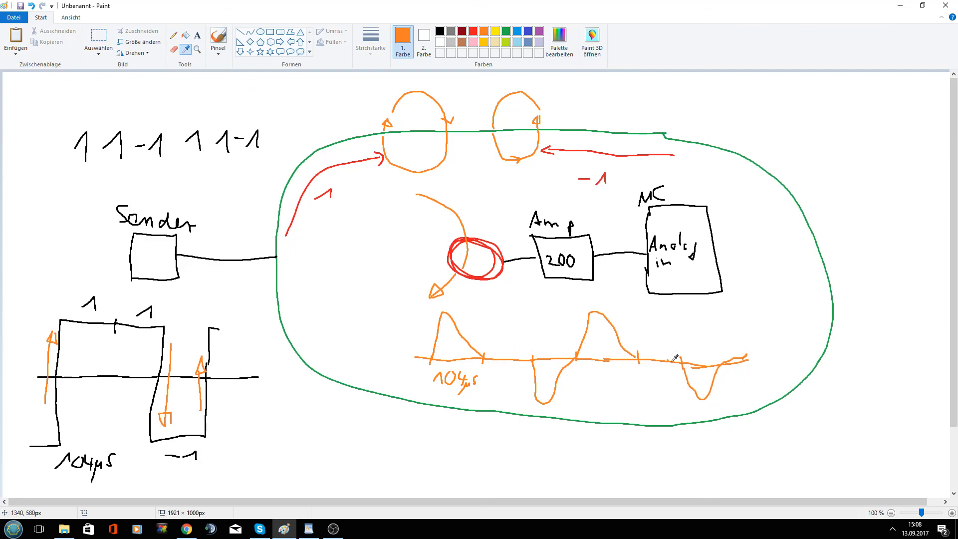